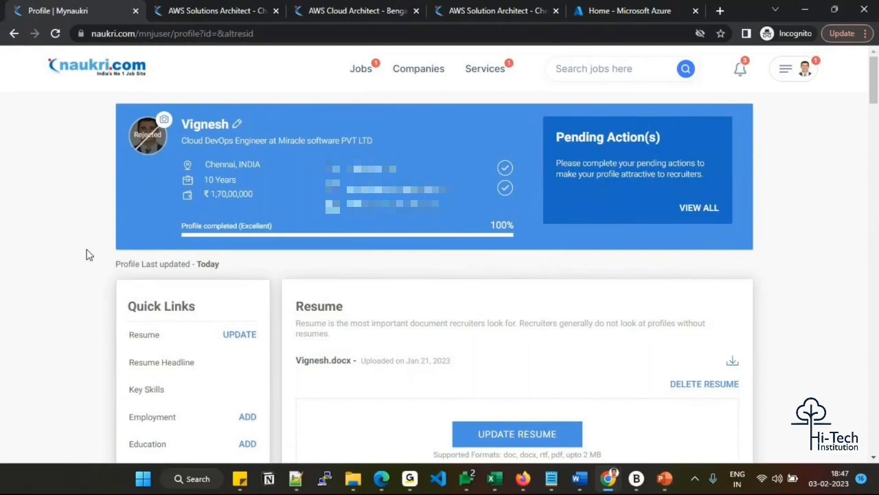
mouse_move(113, 154)
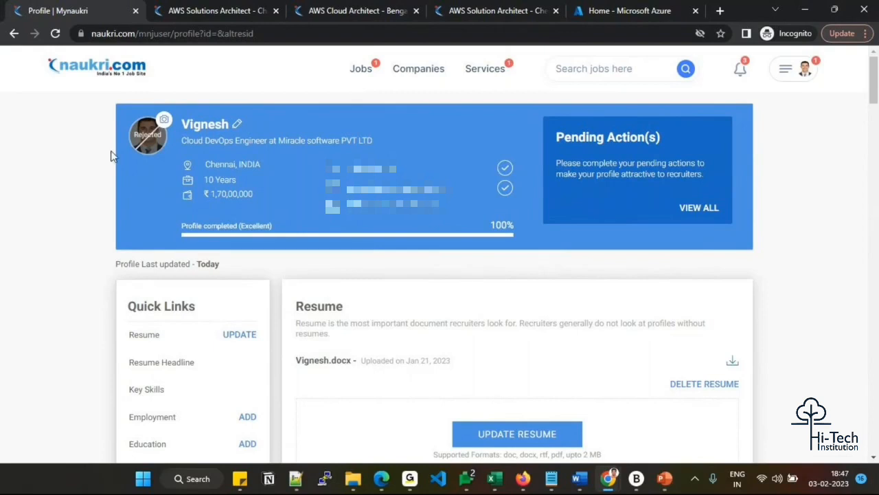
mouse_move(206, 140)
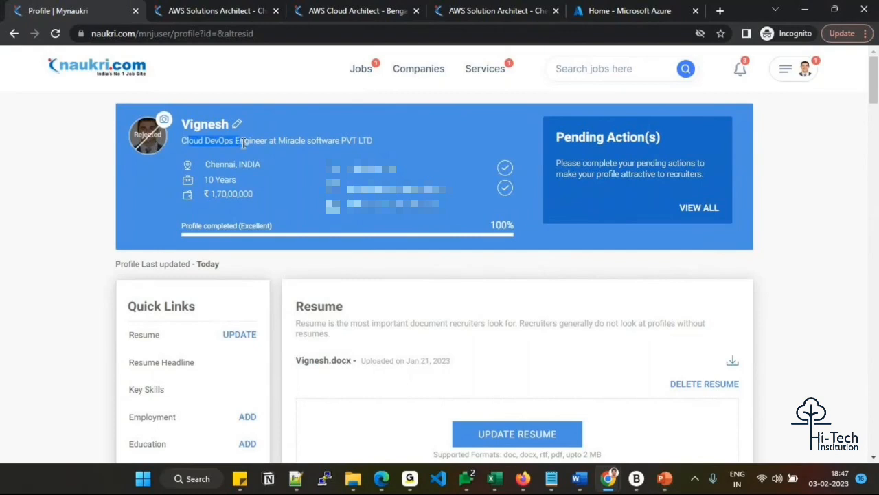
mouse_move(274, 150)
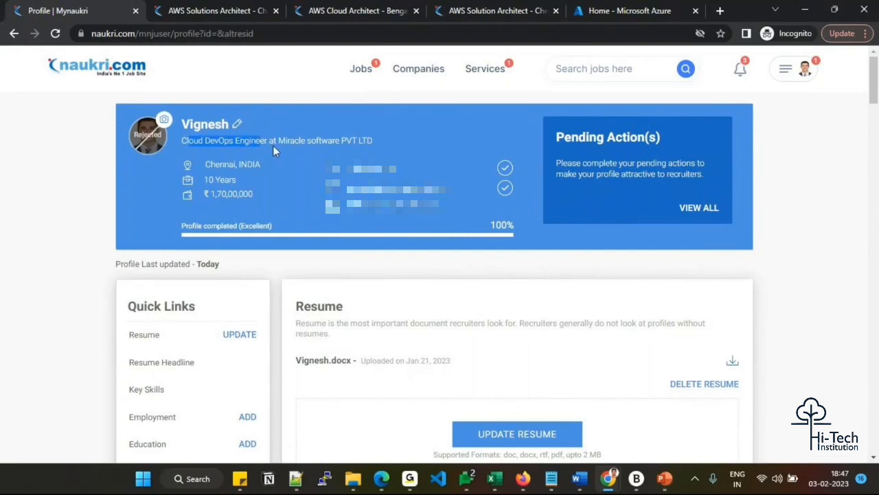
mouse_move(325, 294)
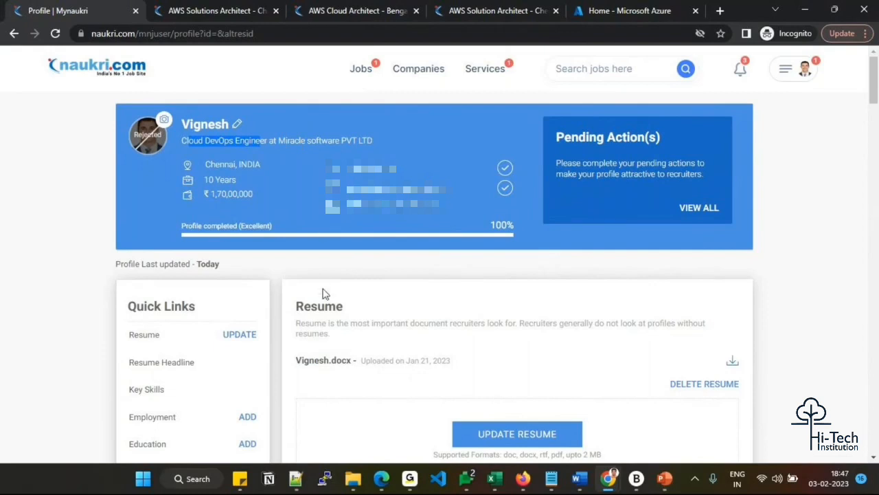
Scroll to the resume headline and highlight its Resume Headline title
scroll(down, 3)
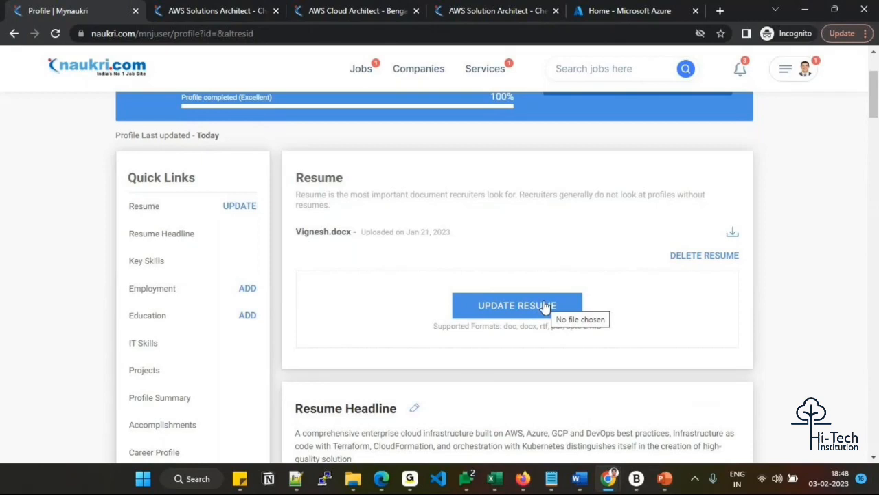
mouse_move(514, 352)
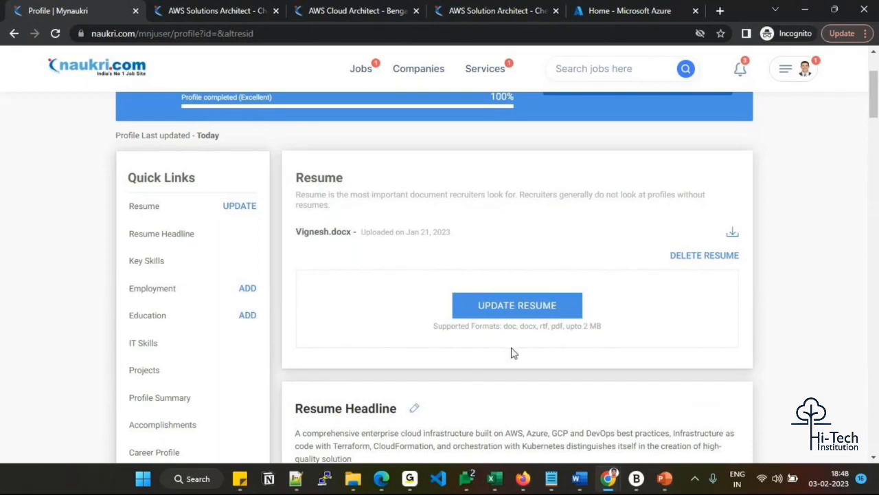
mouse_move(519, 351)
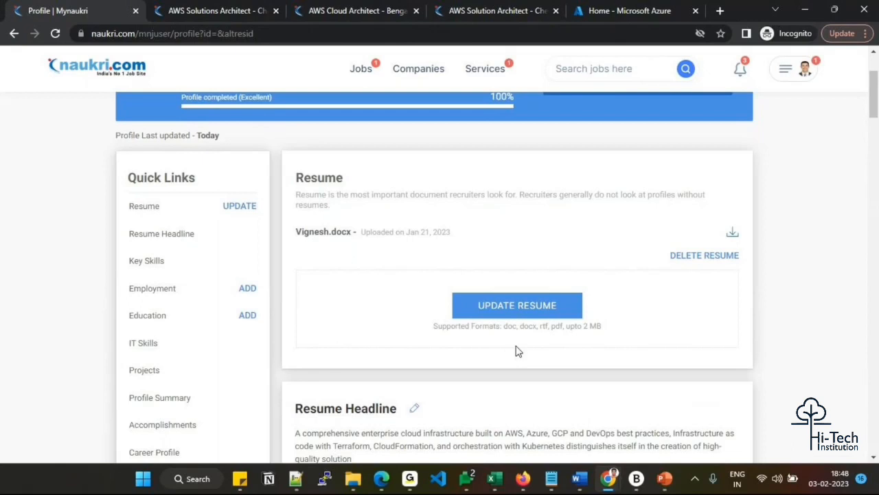
mouse_move(461, 358)
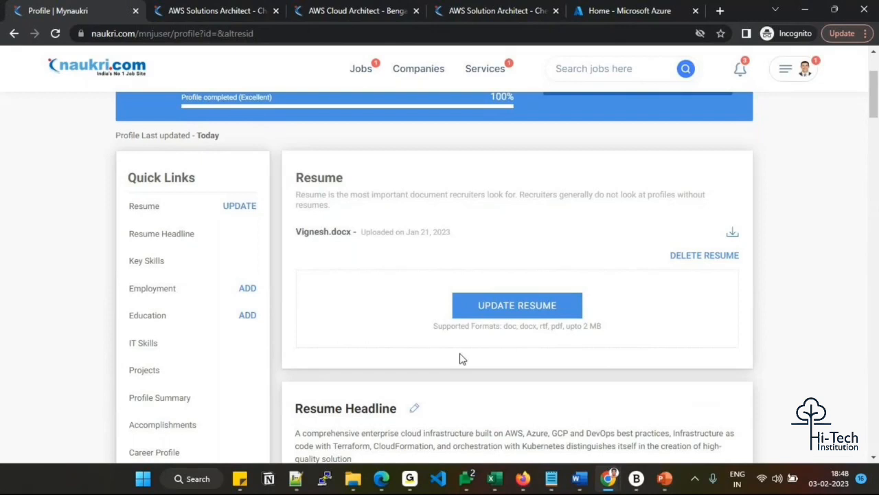
scroll(down, 3)
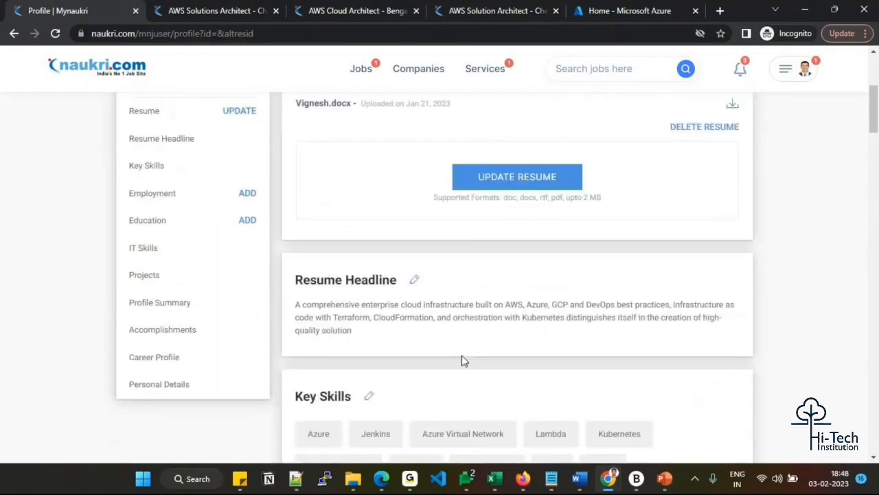
mouse_move(442, 360)
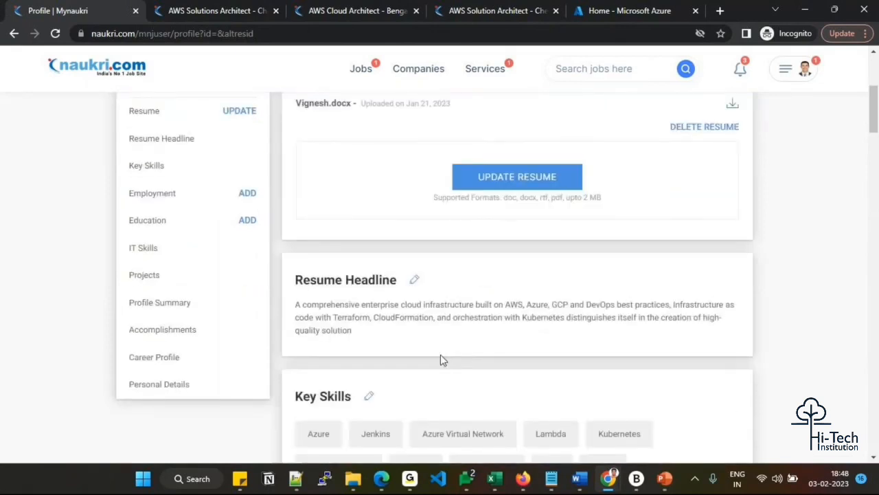
scroll(down, 3)
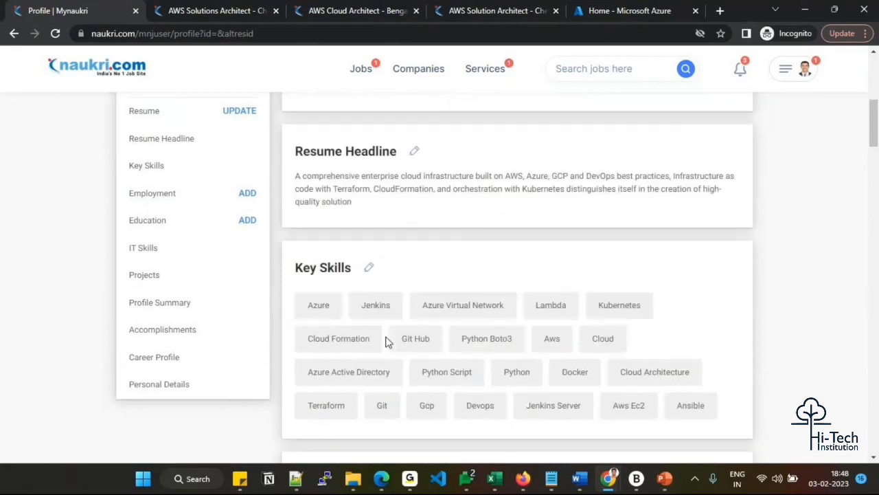
mouse_move(387, 343)
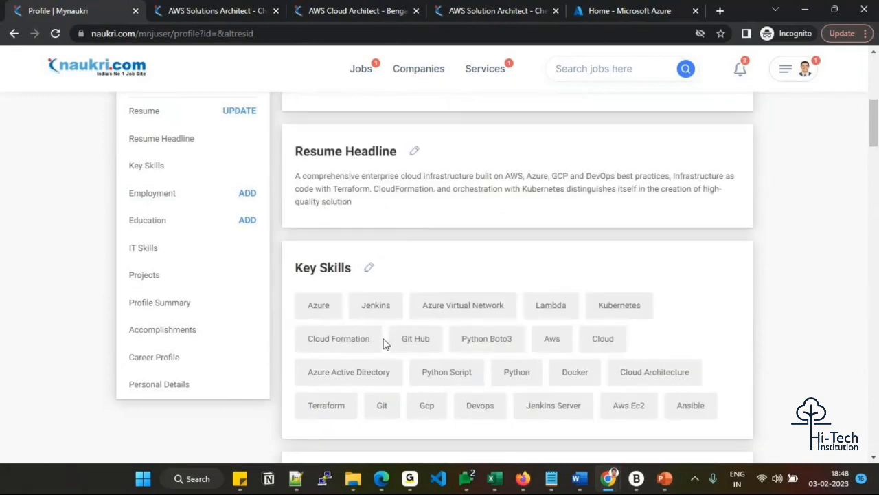
mouse_move(385, 207)
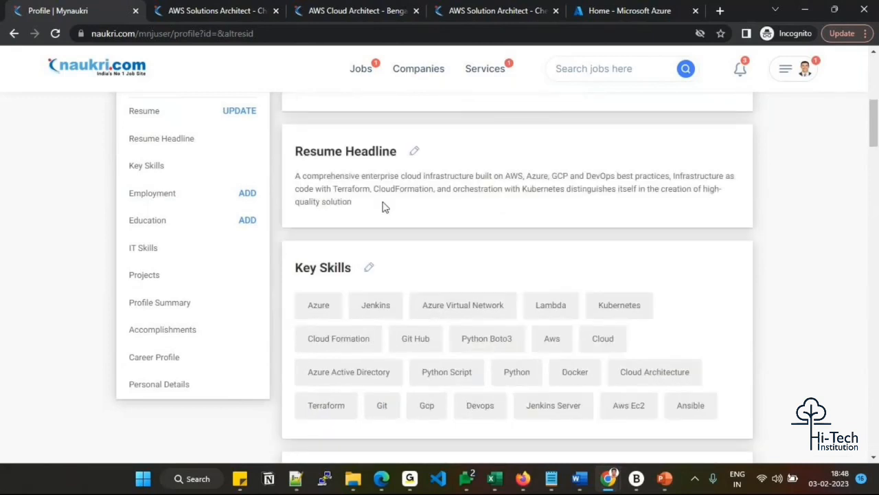
double_click(347, 150)
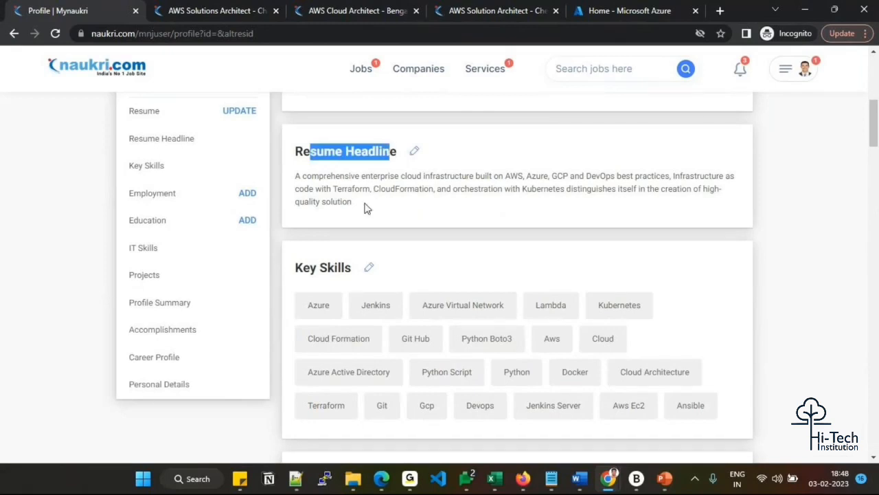
scroll(up, 3)
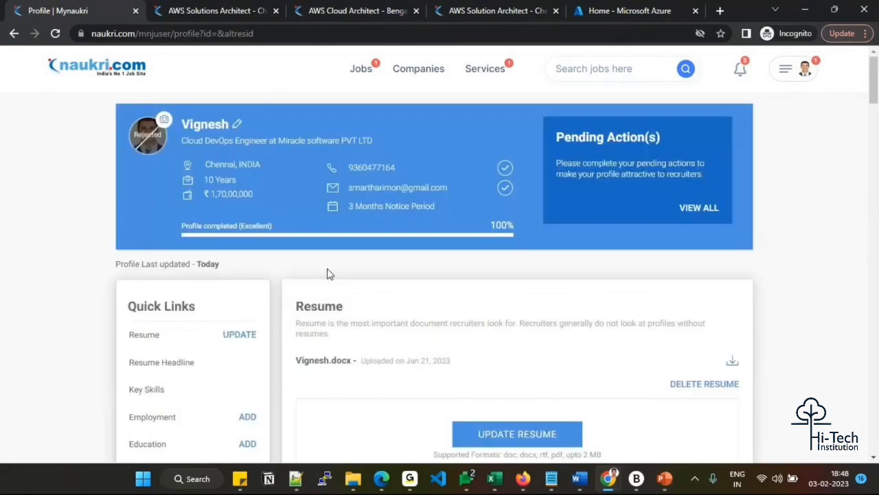
mouse_move(302, 150)
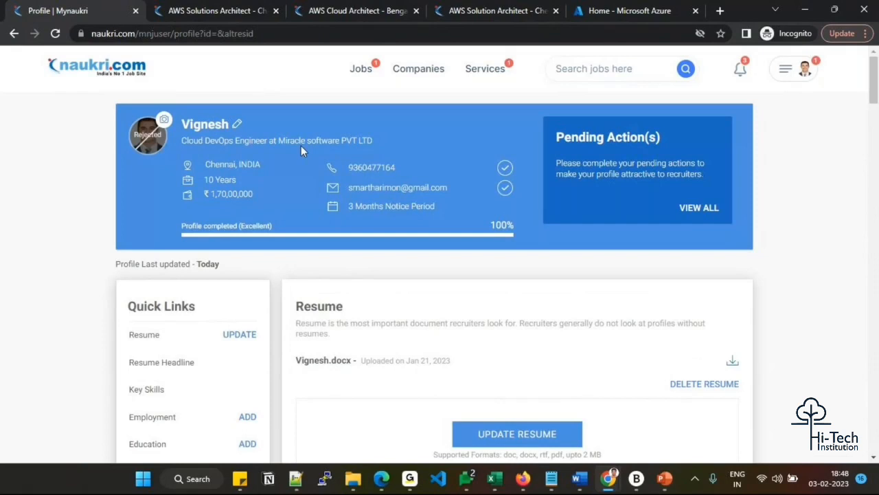
scroll(down, 3)
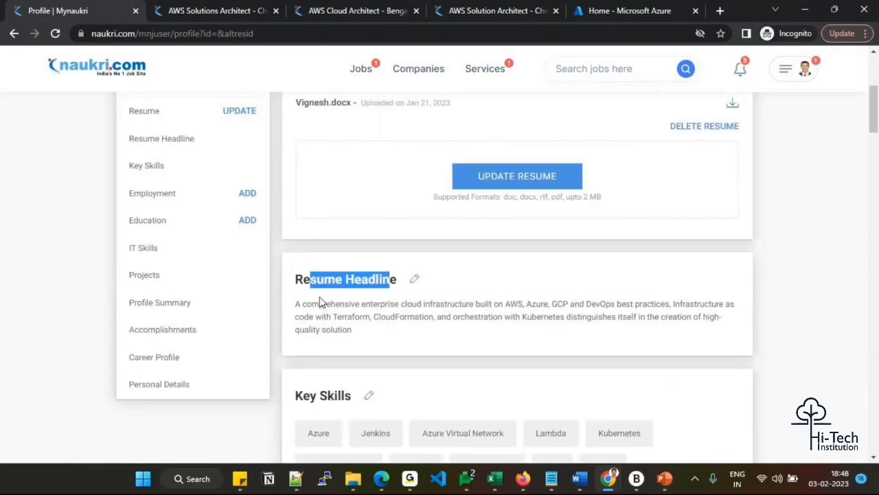
scroll(down, 3)
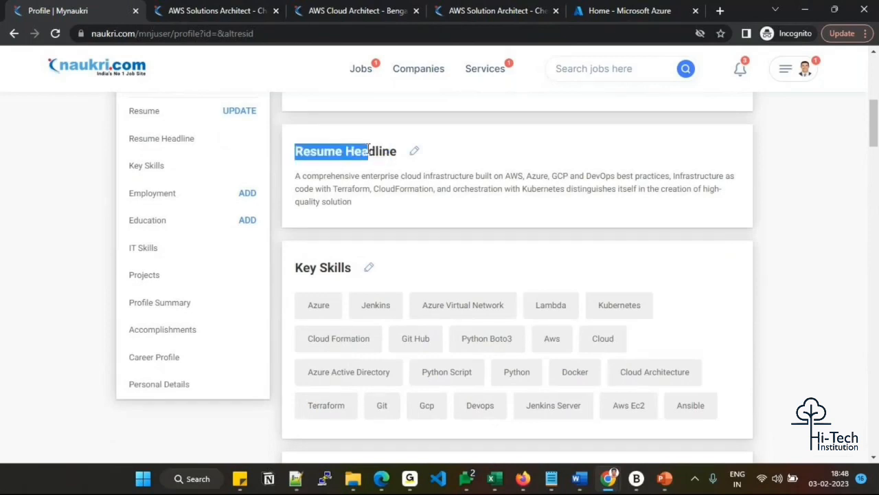
mouse_move(300, 176)
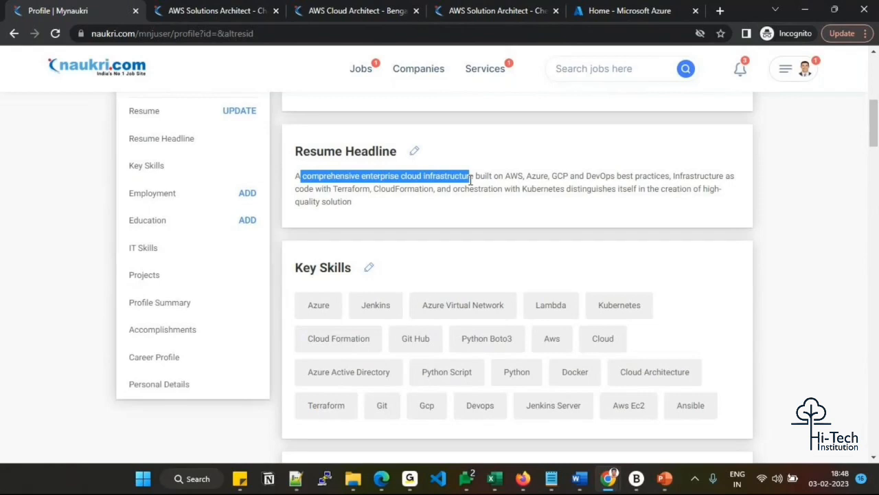
Highlight the headline's cloud platforms (AWS, Azure, GCP), Terraform and tooling/orchestration phrases
drag(467, 176, 576, 176)
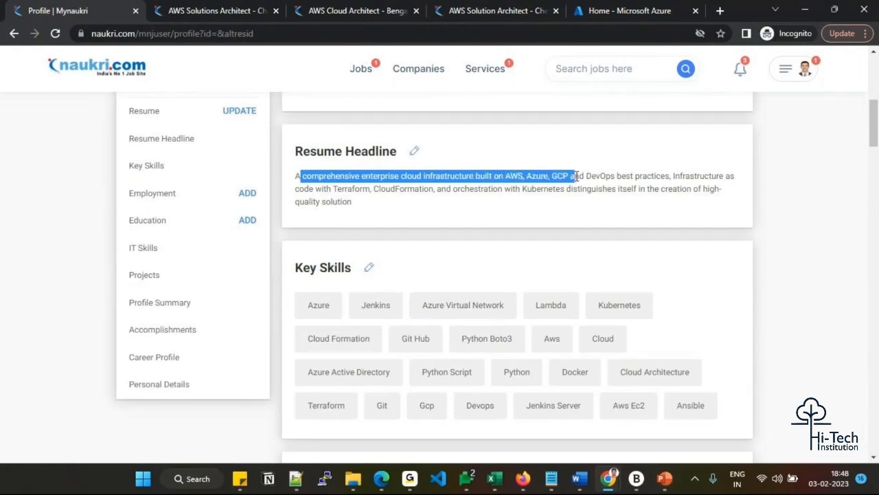
drag(574, 176, 645, 176)
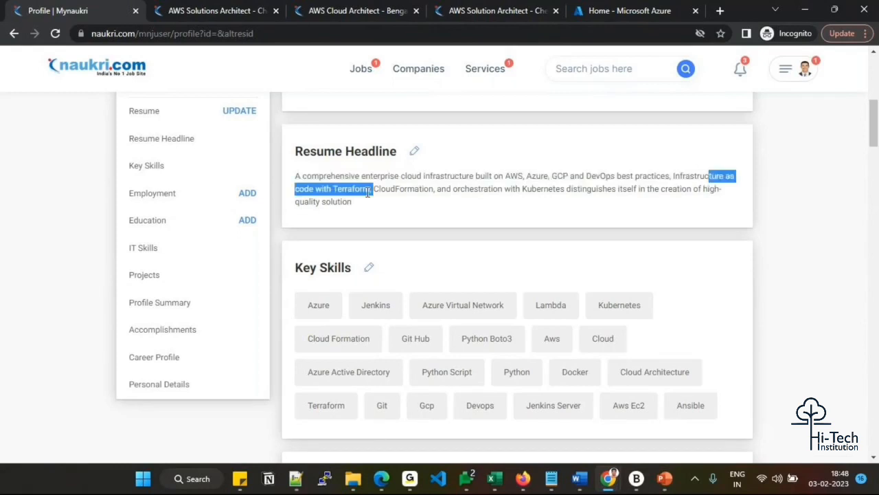
drag(371, 189, 503, 189)
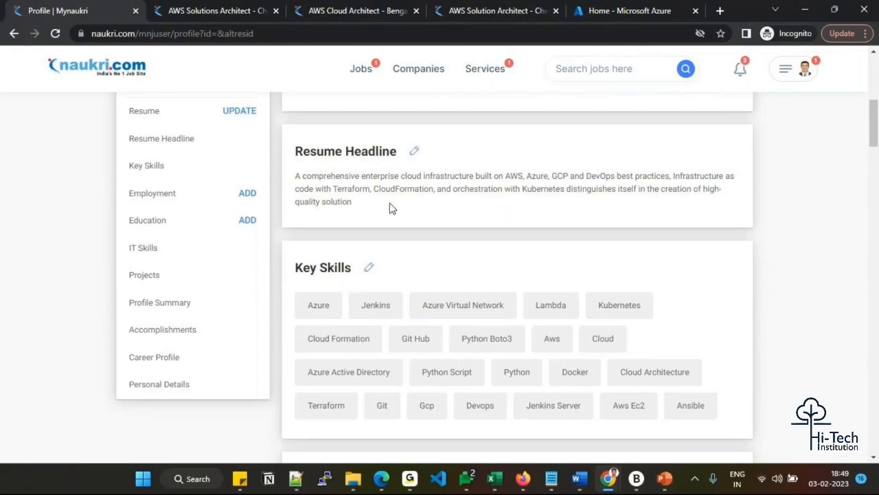
mouse_move(438, 99)
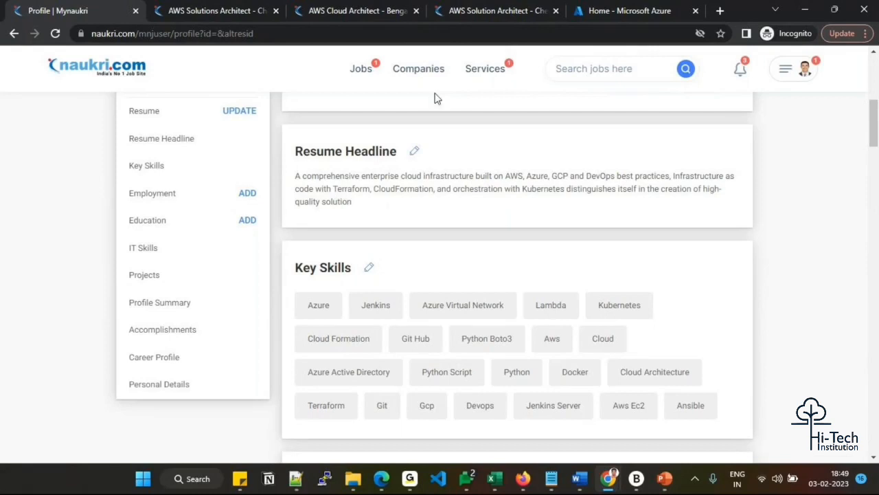
mouse_move(508, 174)
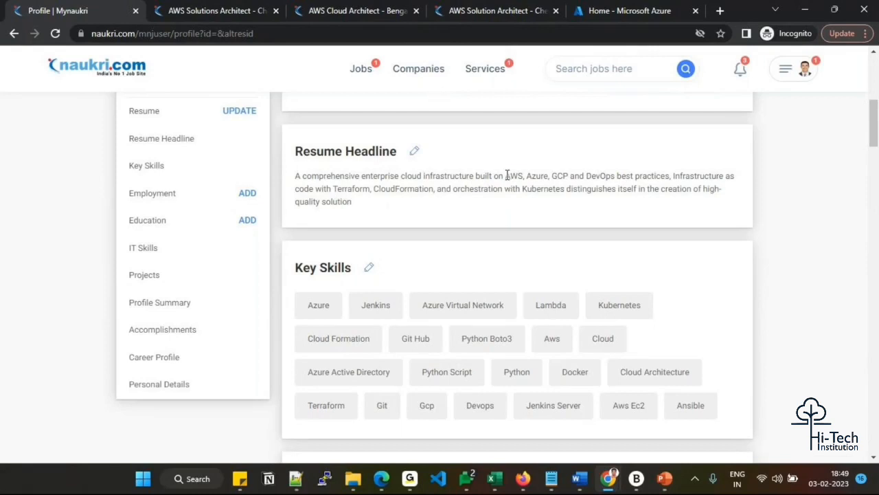
drag(506, 176, 569, 176)
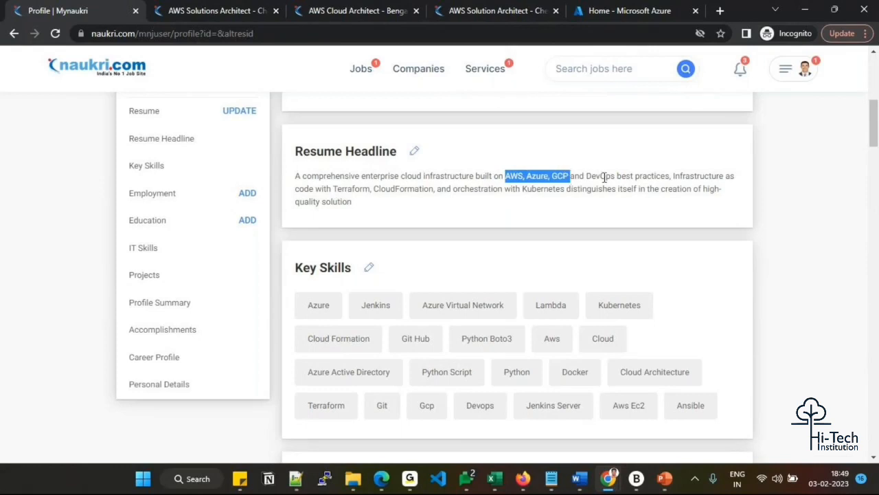
double_click(599, 176)
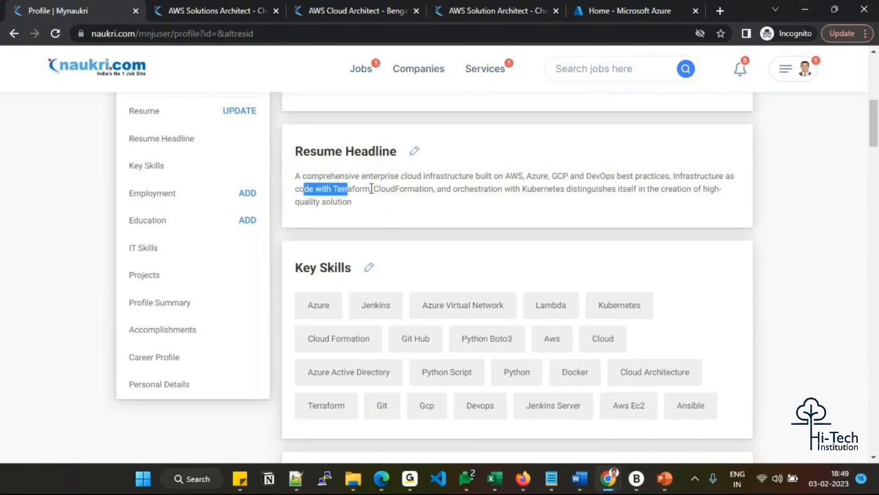
drag(349, 188, 607, 188)
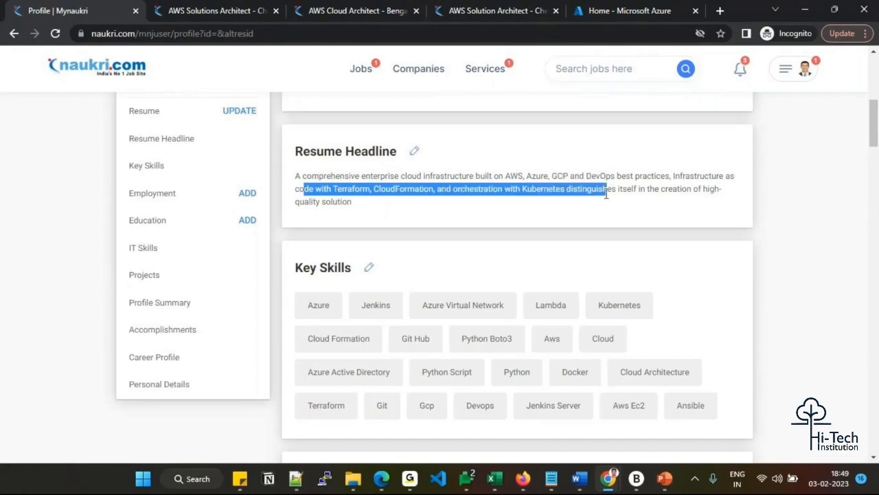
mouse_move(553, 228)
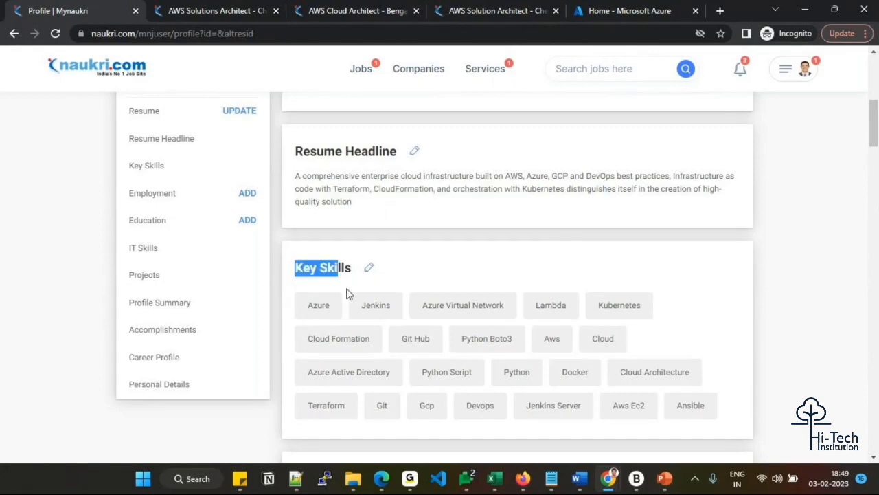
mouse_move(390, 321)
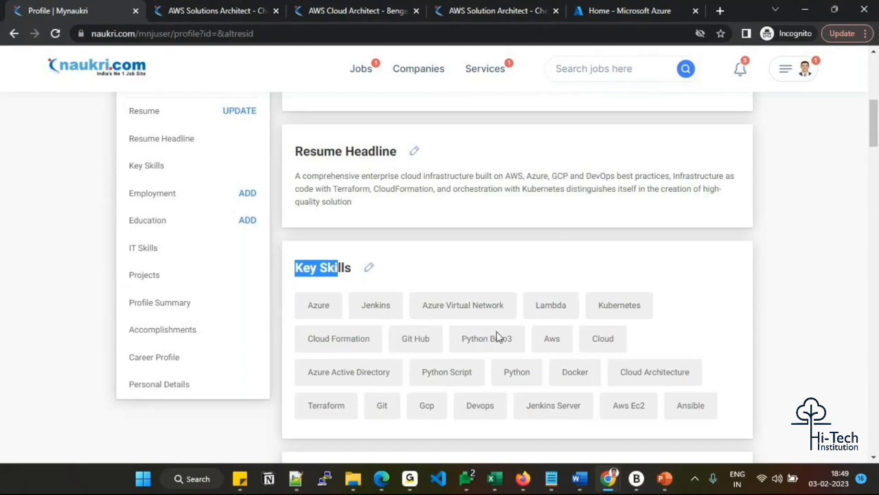
mouse_move(447, 385)
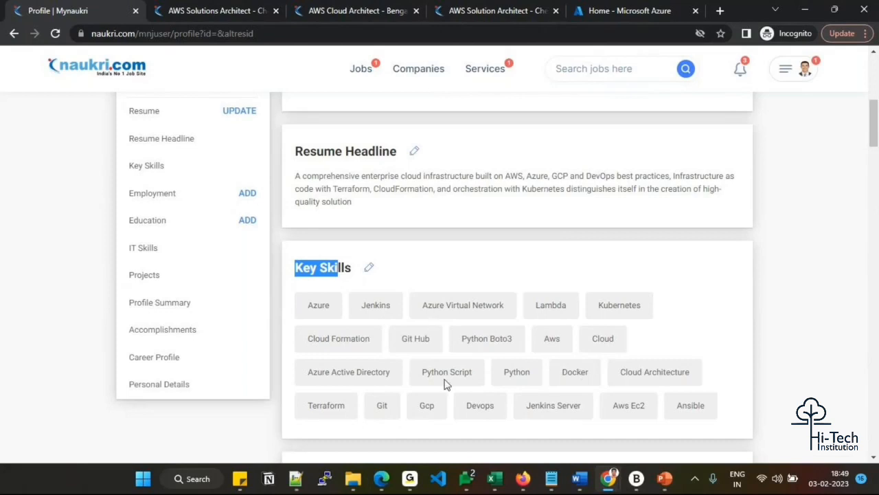
mouse_move(497, 419)
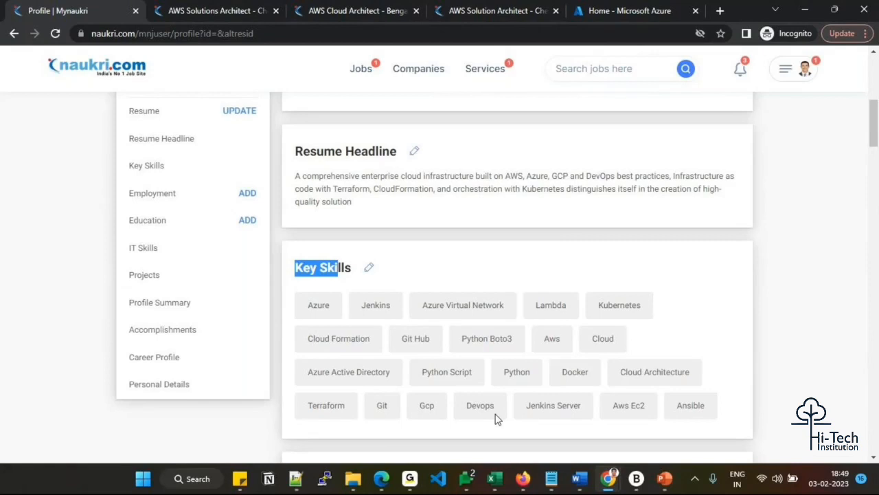
mouse_move(580, 341)
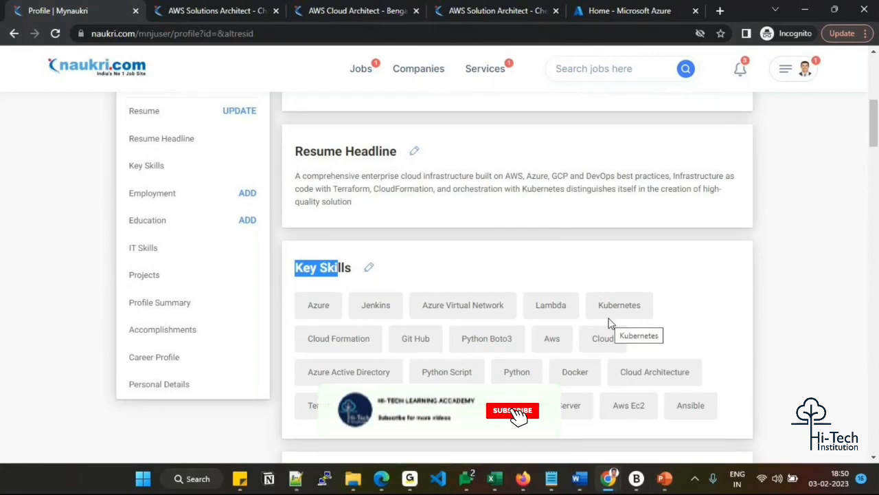
Switch to the AWS Solutions Architect listing and highlight its Not Disclosed salary and posting date
click(512, 410)
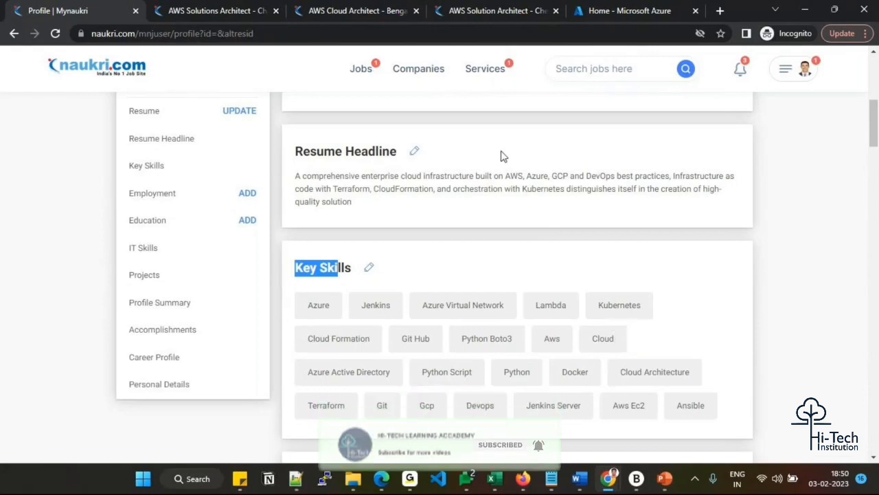
click(213, 11)
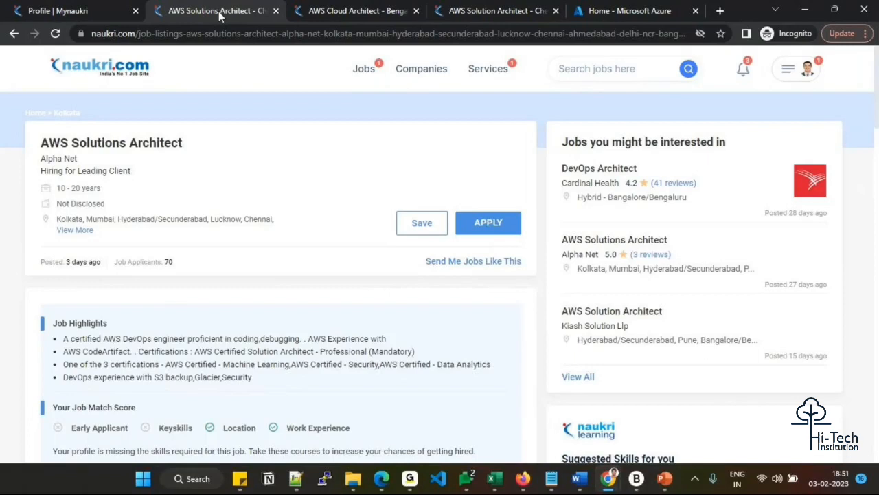
mouse_move(109, 120)
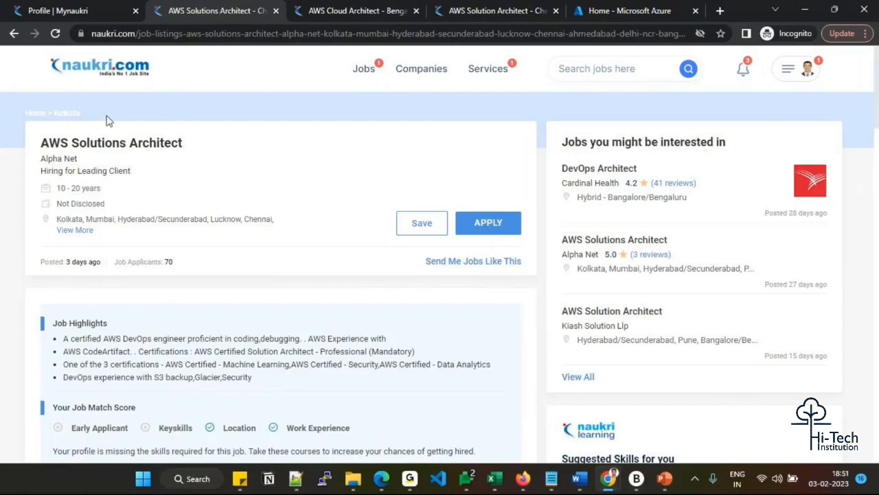
mouse_move(58, 159)
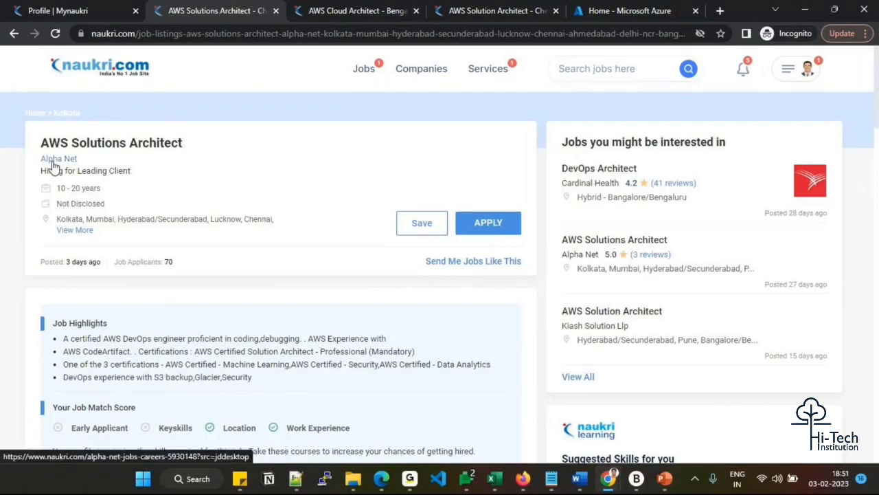
mouse_move(58, 158)
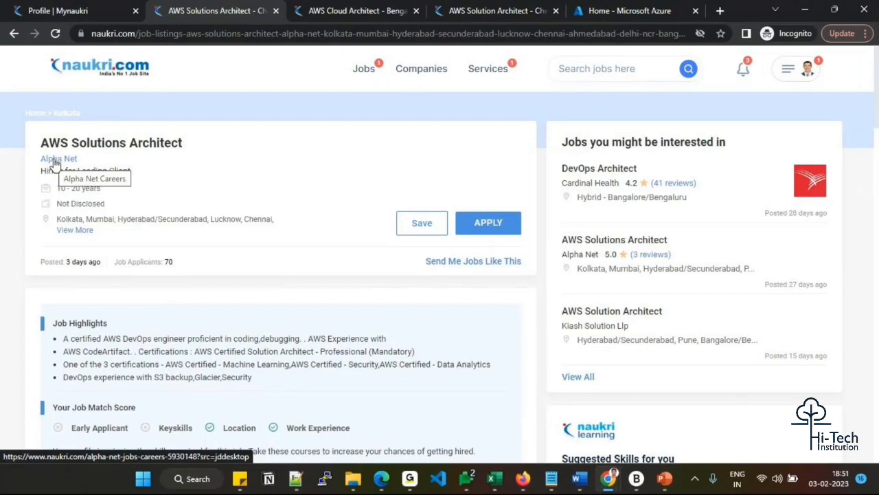
mouse_move(69, 171)
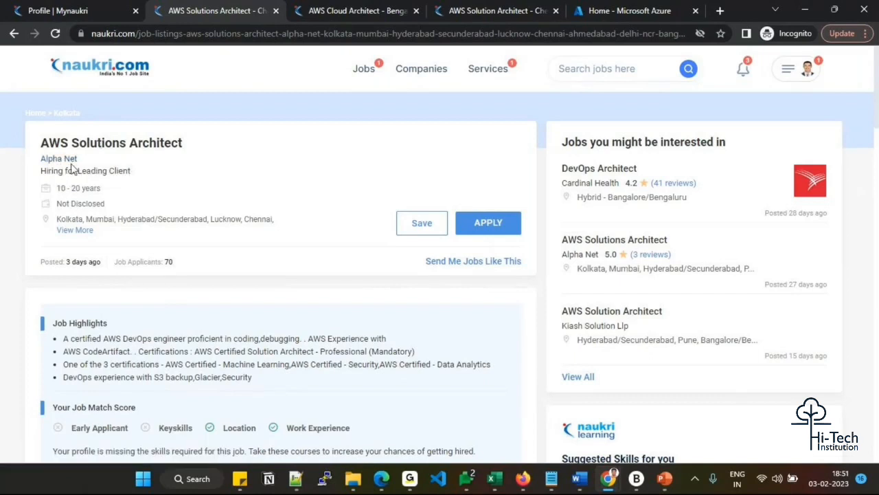
mouse_move(115, 181)
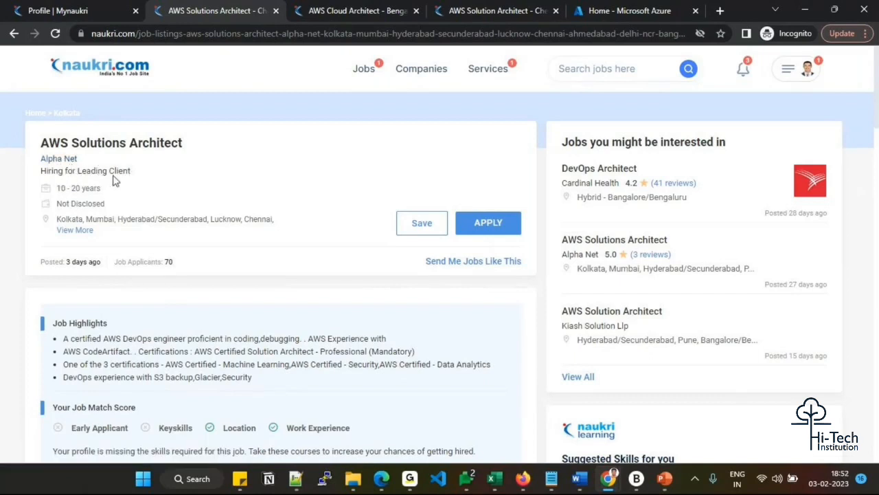
mouse_move(131, 196)
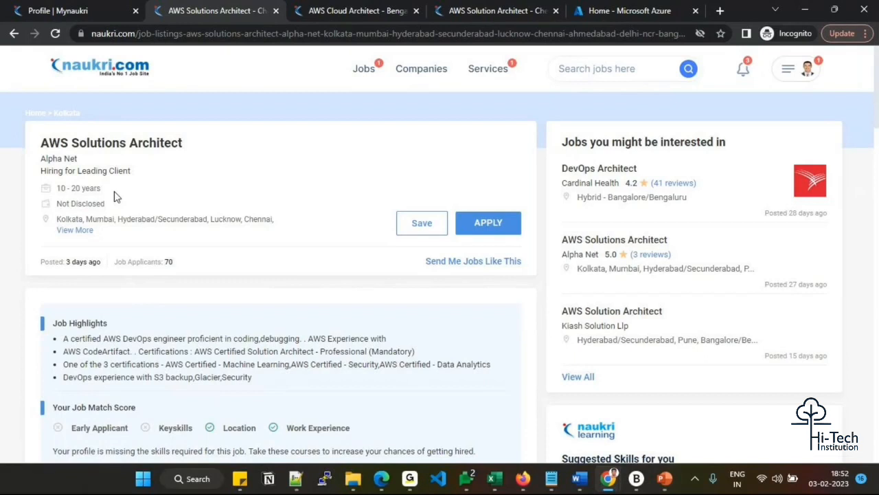
double_click(88, 204)
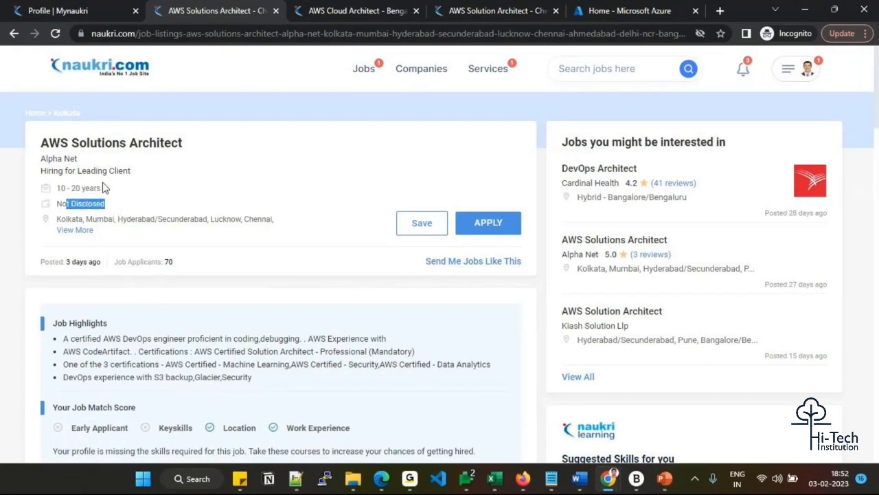
mouse_move(134, 201)
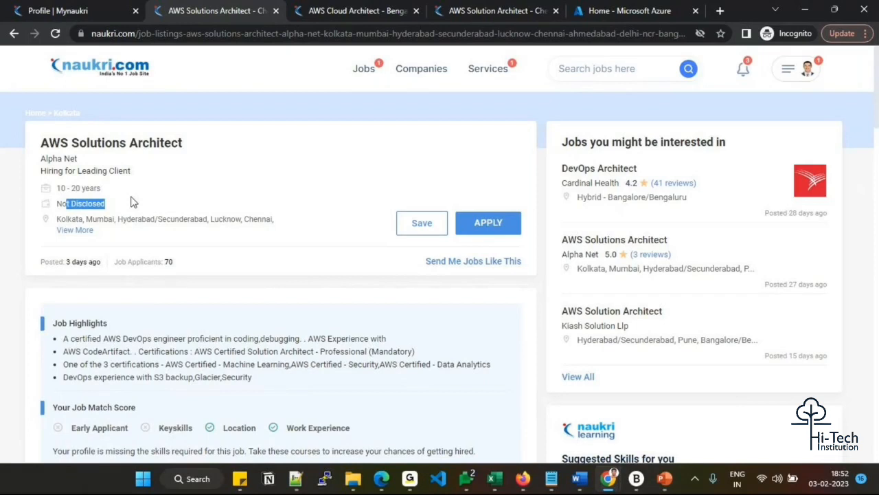
mouse_move(145, 212)
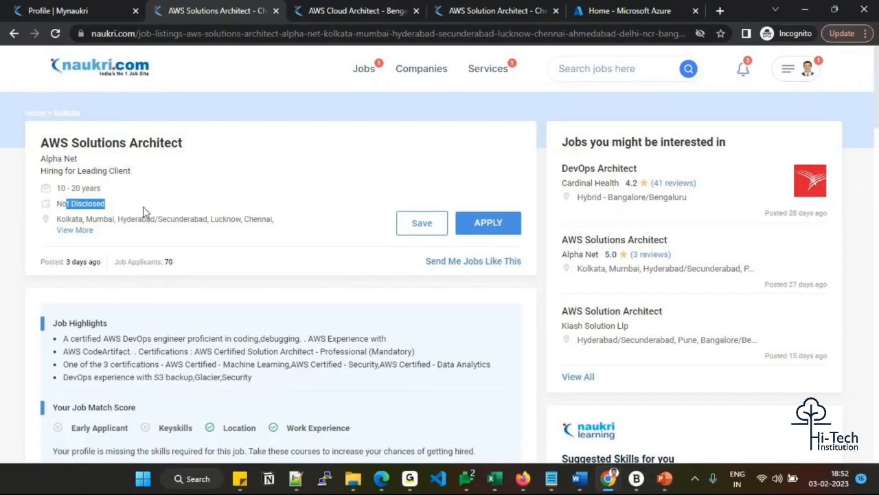
mouse_move(248, 234)
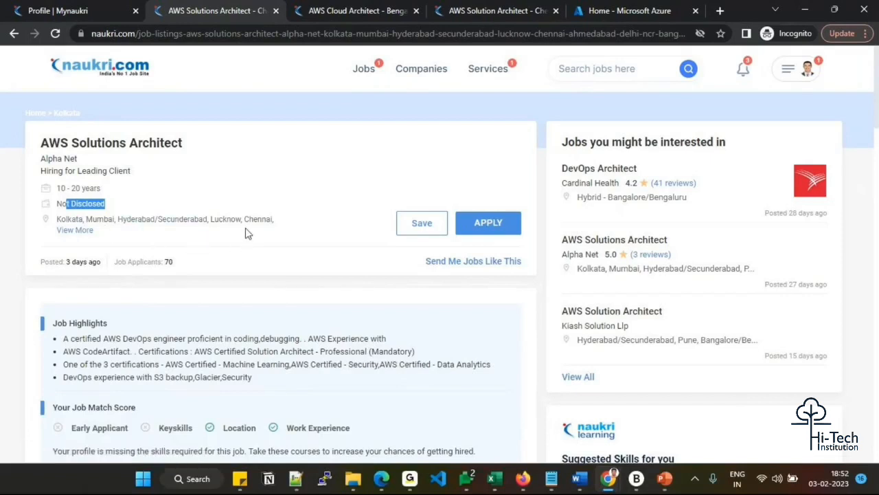
mouse_move(488, 222)
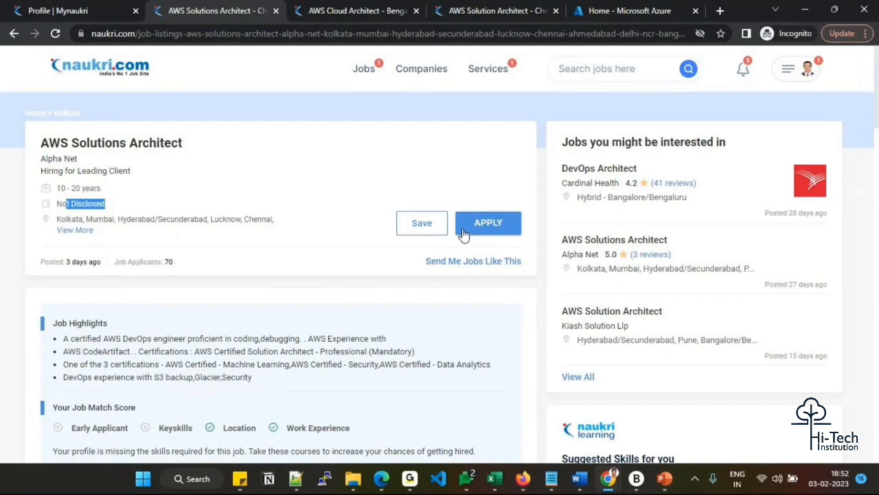
mouse_move(470, 238)
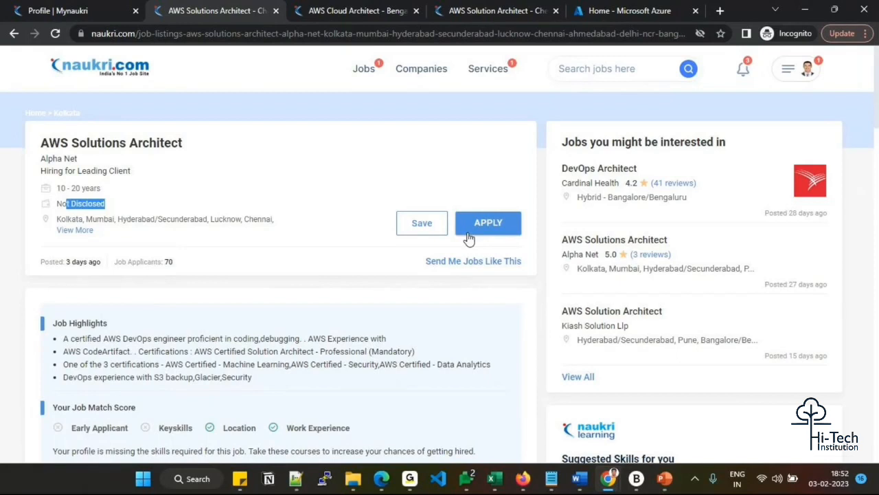
mouse_move(401, 281)
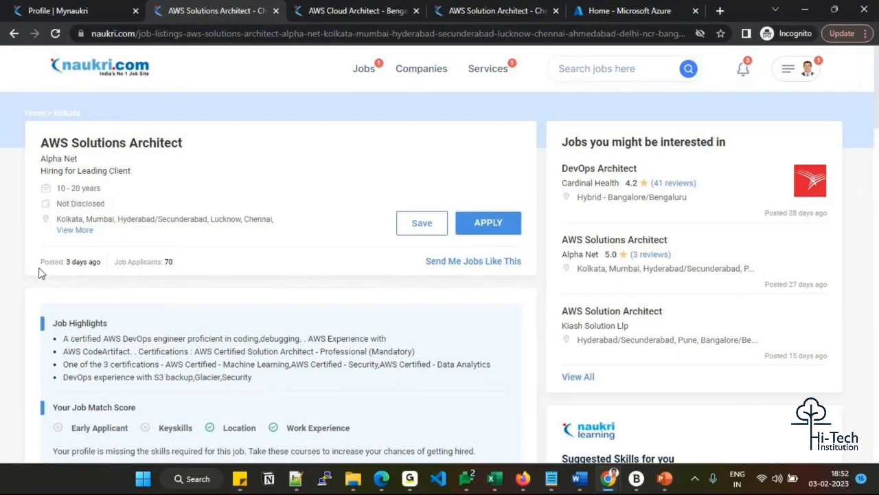
double_click(68, 261)
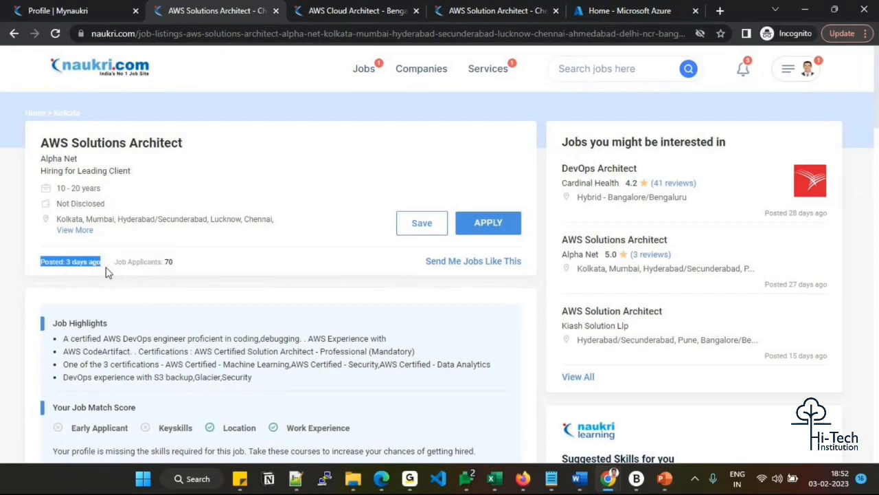
mouse_move(103, 287)
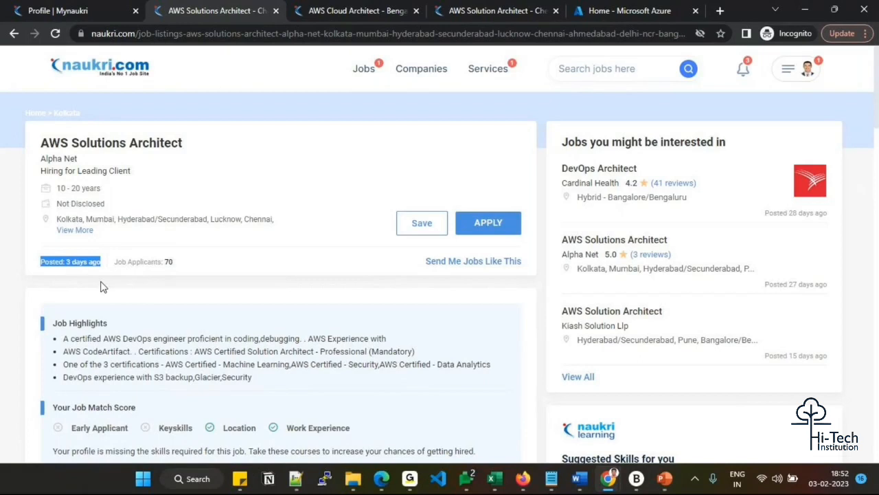
mouse_move(105, 289)
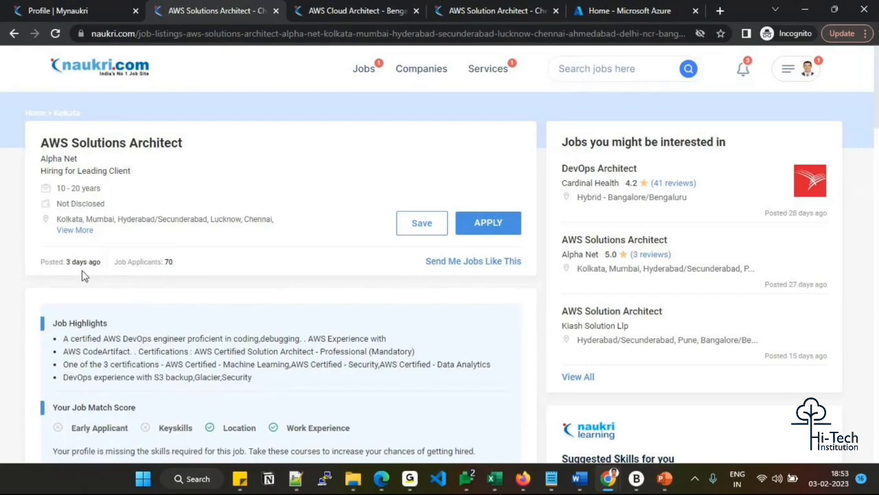
mouse_move(84, 267)
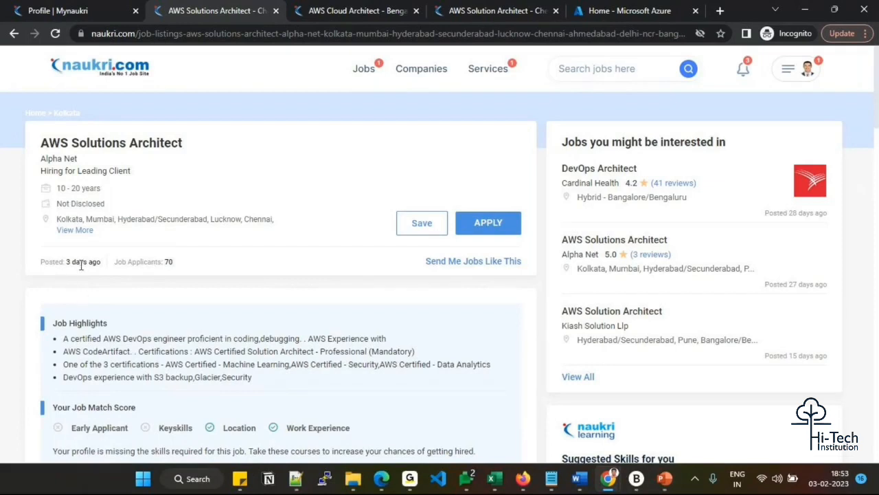
mouse_move(75, 268)
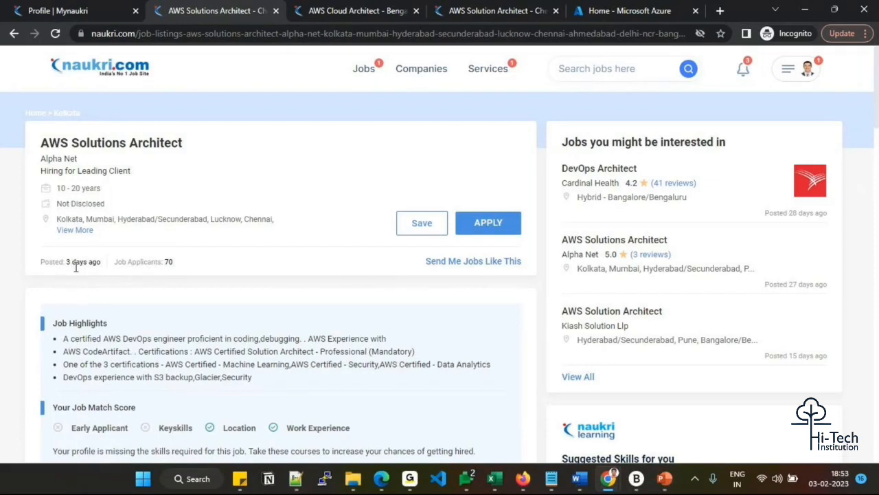
mouse_move(91, 291)
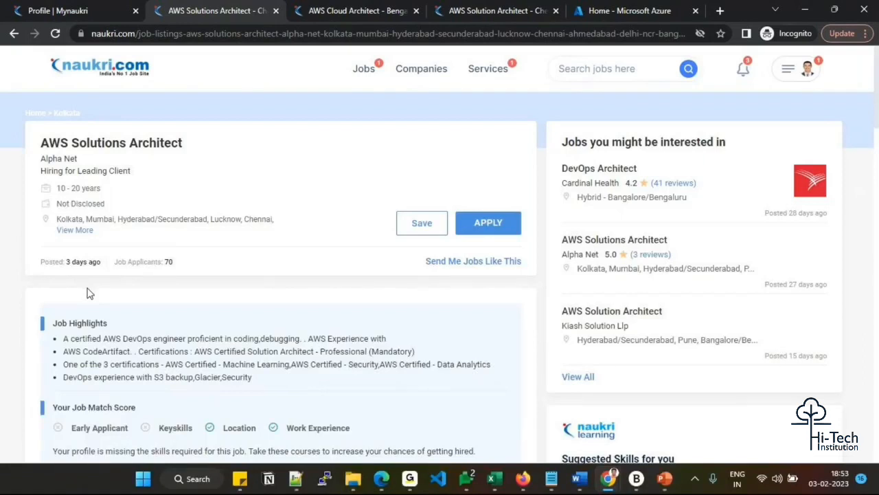
scroll(down, 3)
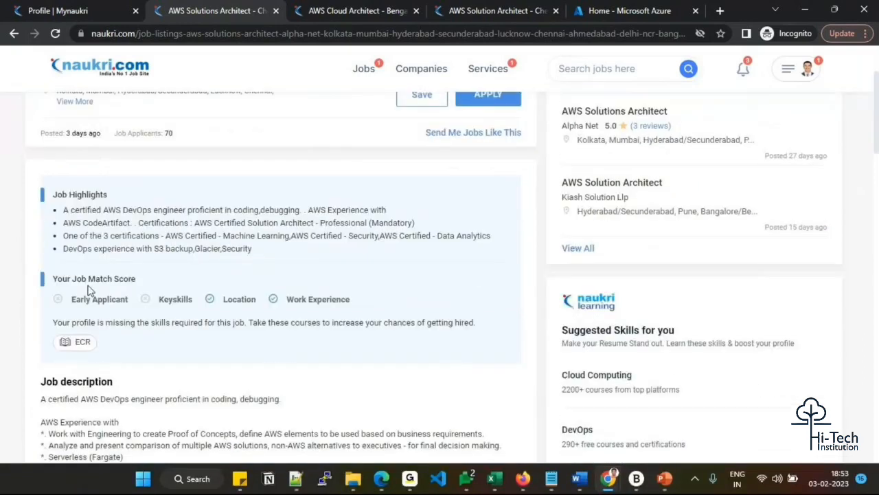
Highlight the Job Highlights certification lines: Solution Architect Professional and S3 backup, Glacier, Security
drag(71, 209, 248, 209)
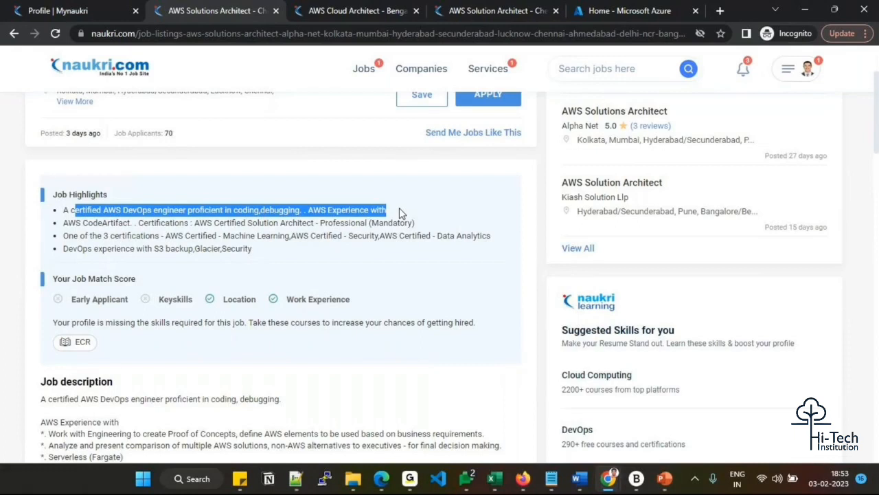
mouse_move(330, 222)
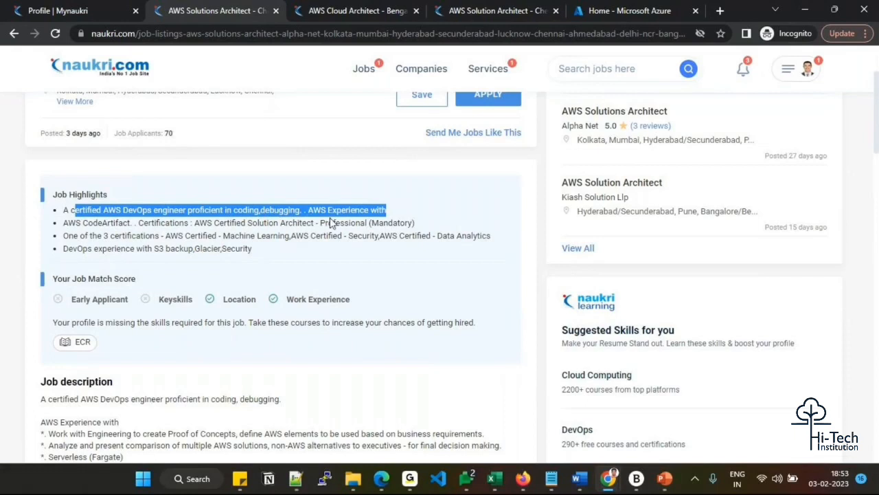
click(69, 231)
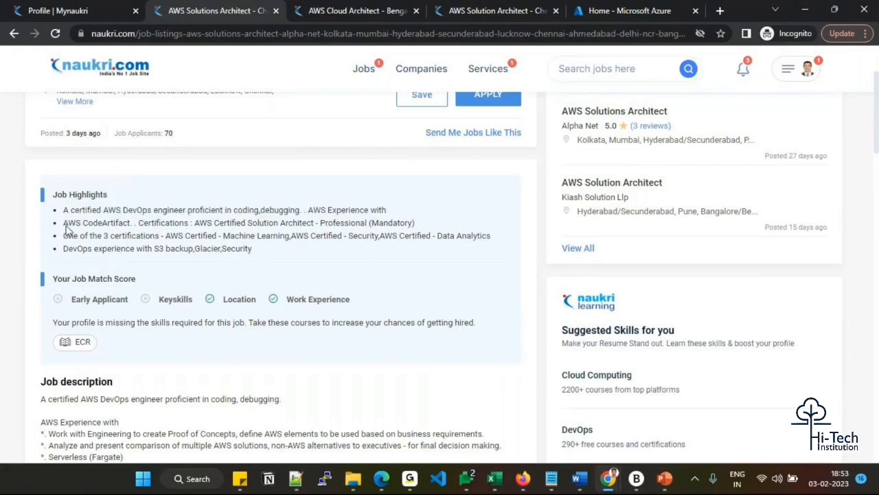
double_click(162, 222)
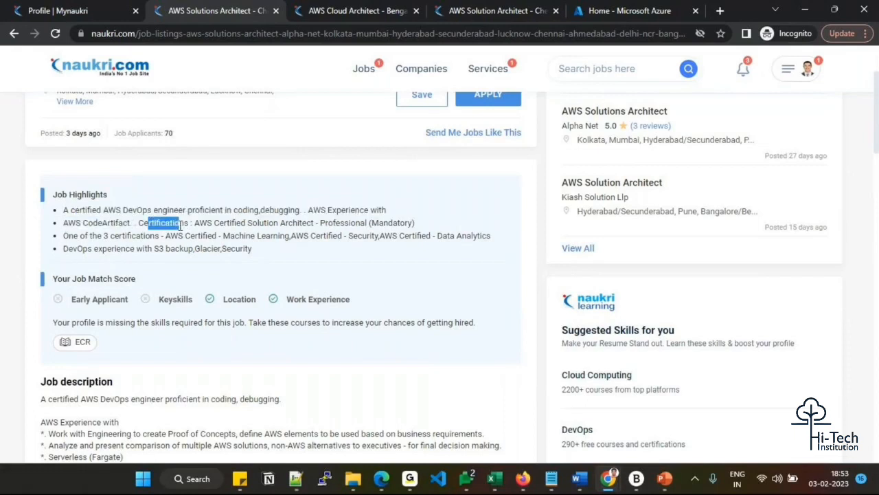
drag(147, 222, 368, 223)
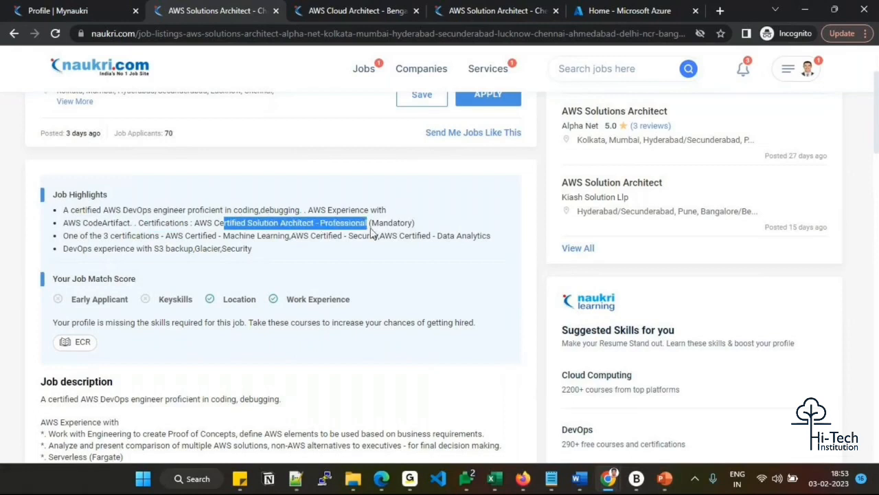
drag(371, 222, 415, 223)
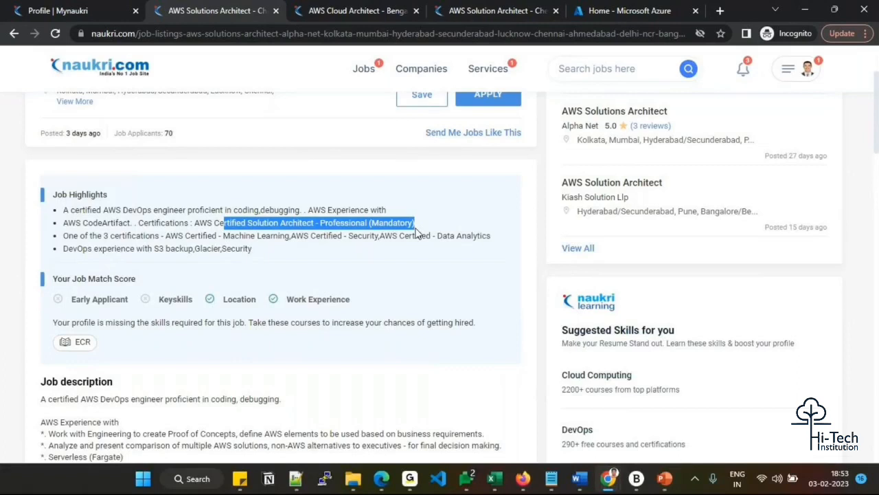
mouse_move(241, 253)
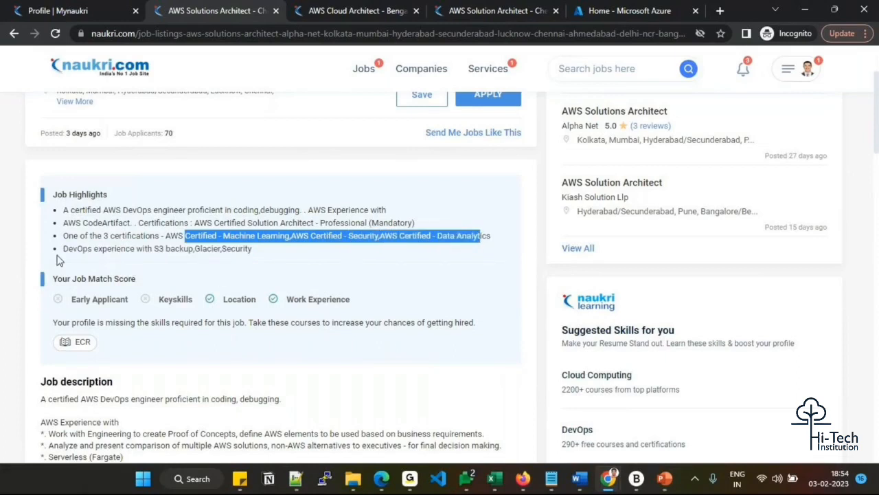
drag(187, 235, 260, 248)
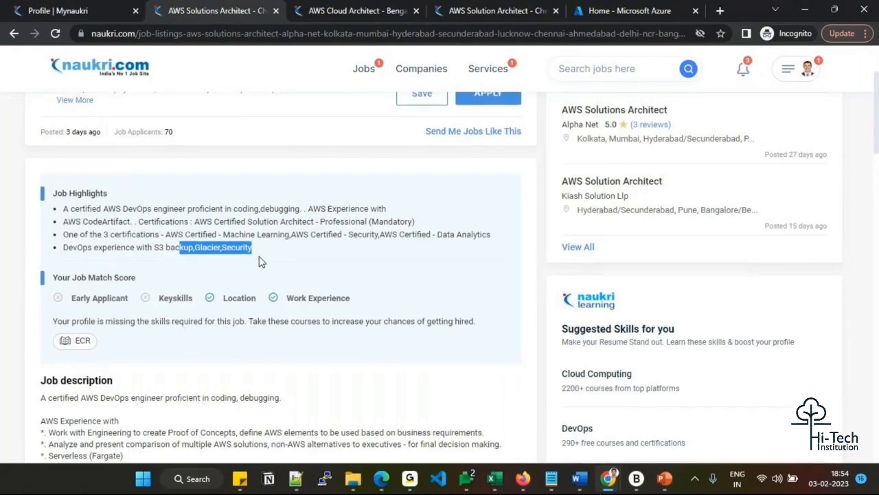
scroll(down, 3)
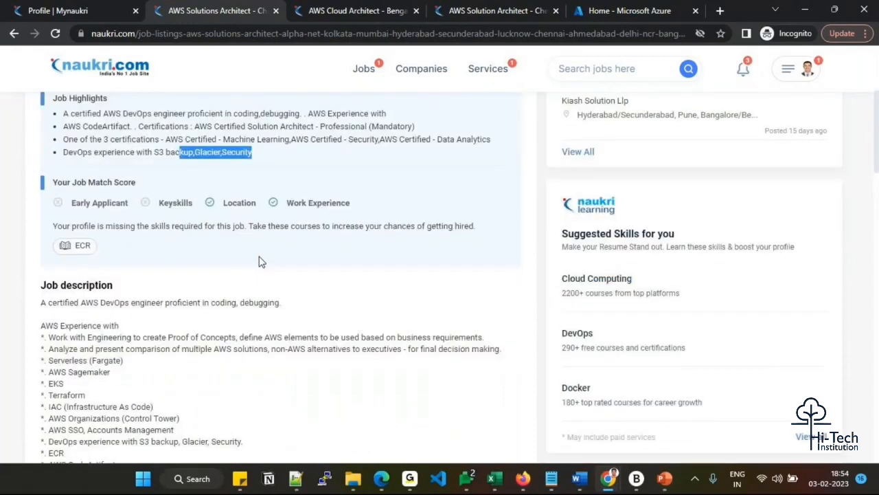
Highlight the AWS DevOps engineer phrase and the full 'AWS elements based on business requirements' line
scroll(down, 3)
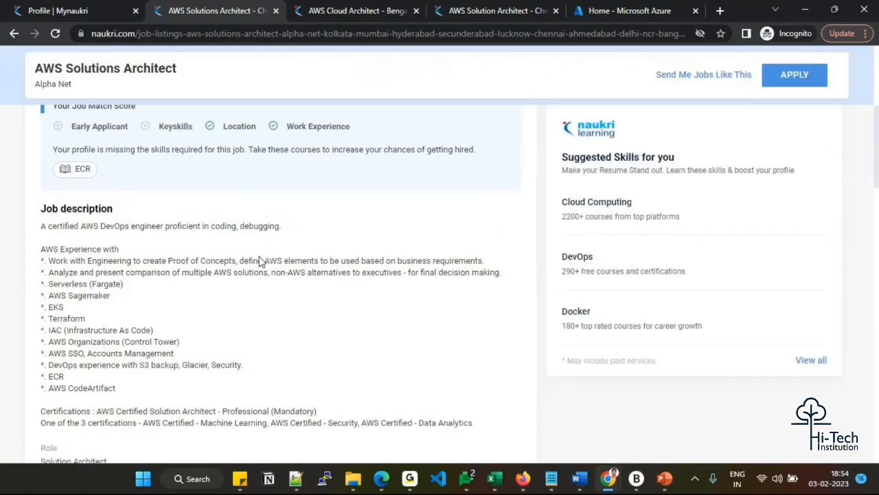
scroll(down, 3)
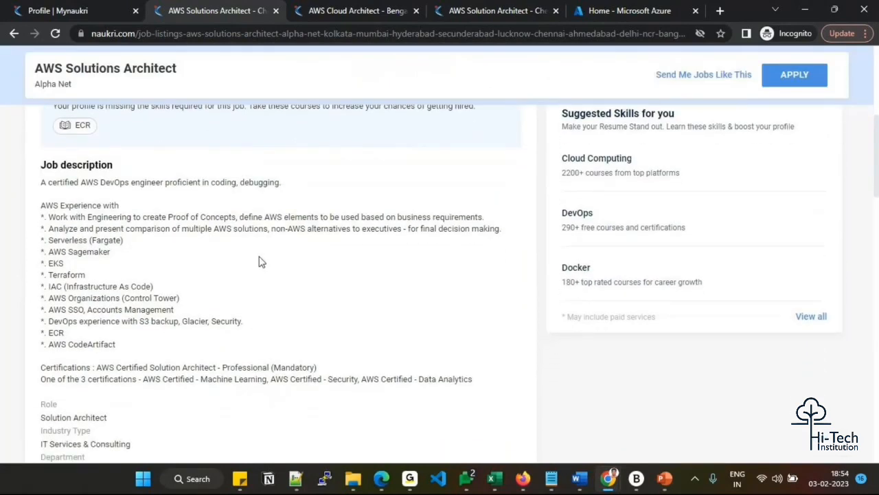
double_click(82, 165)
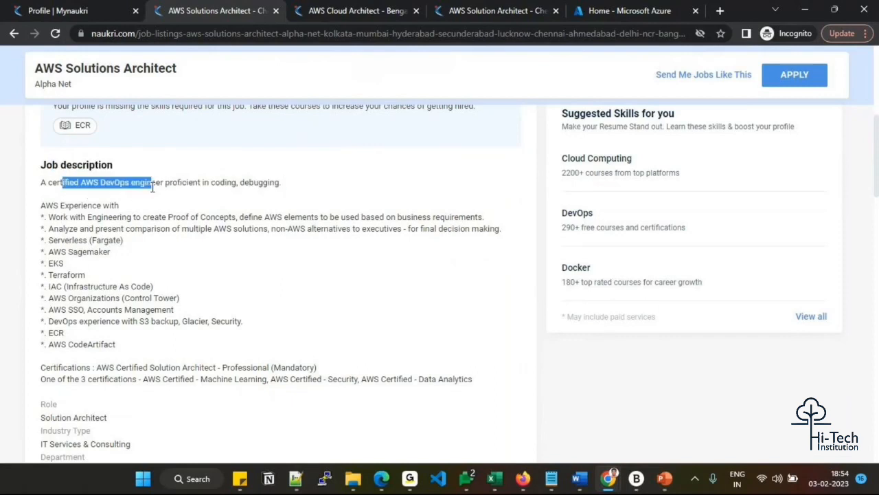
drag(154, 181, 281, 181)
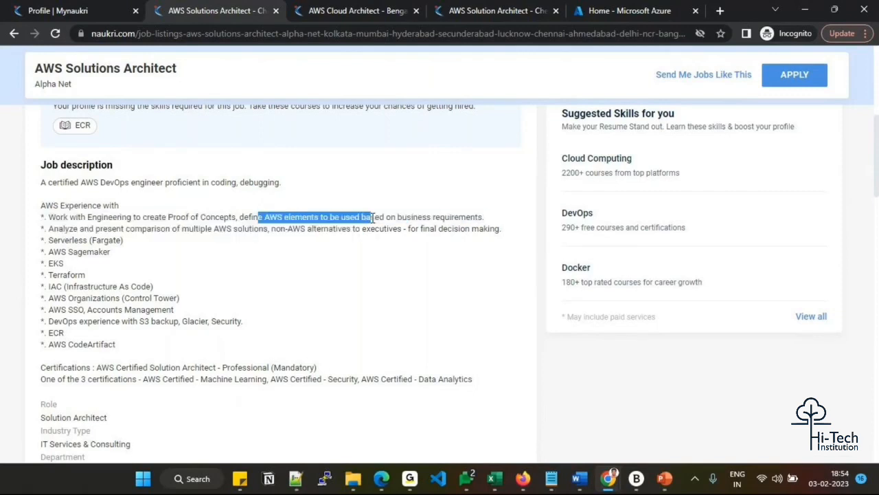
drag(371, 217, 464, 217)
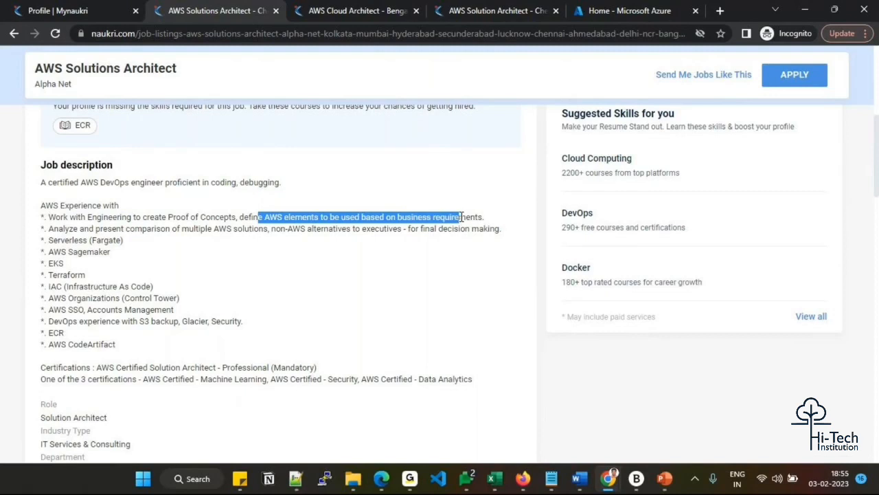
drag(459, 217, 483, 217)
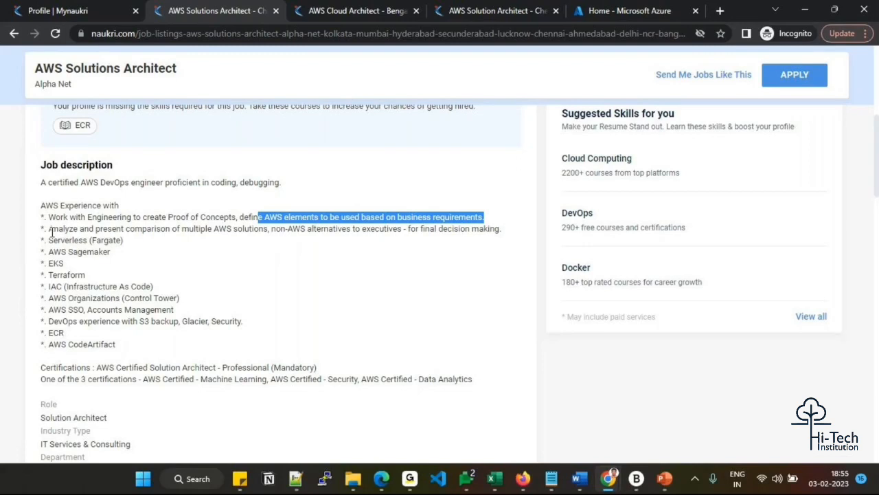
drag(50, 228, 200, 228)
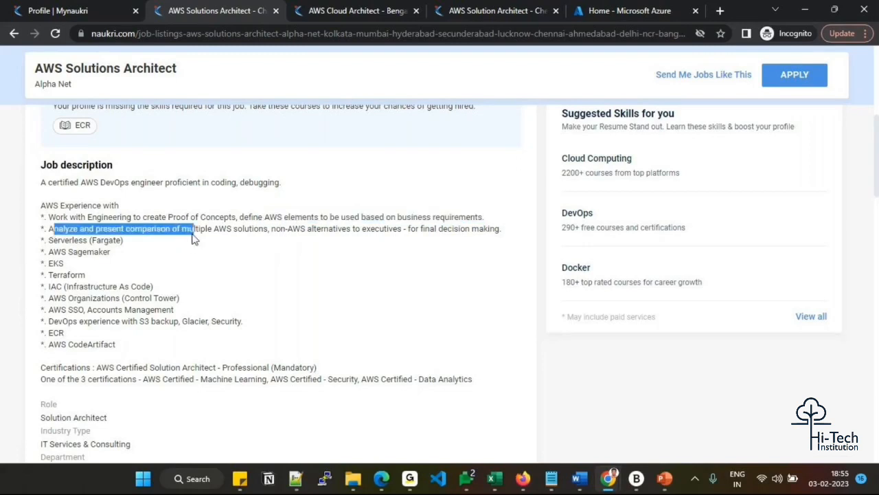
drag(195, 228, 268, 228)
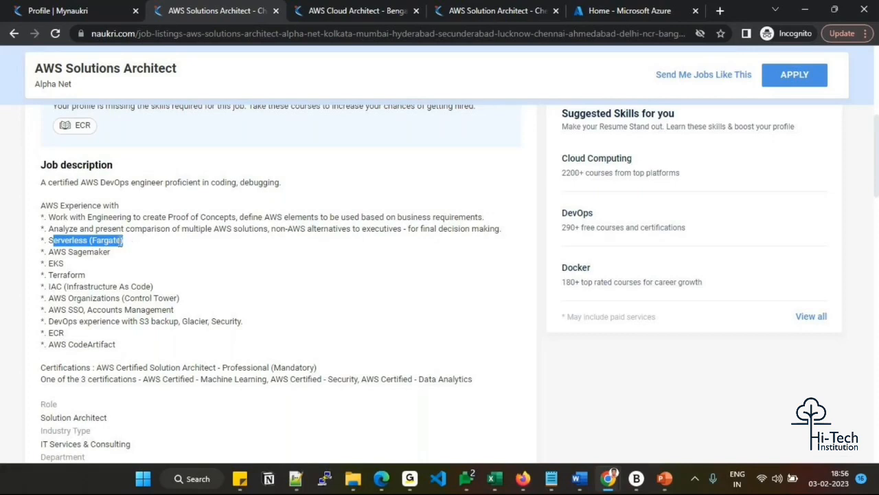
click(131, 247)
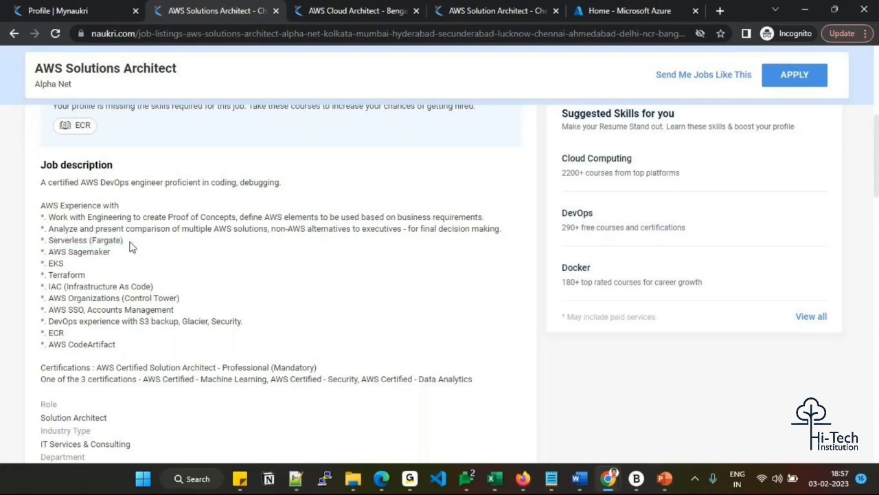
double_click(84, 239)
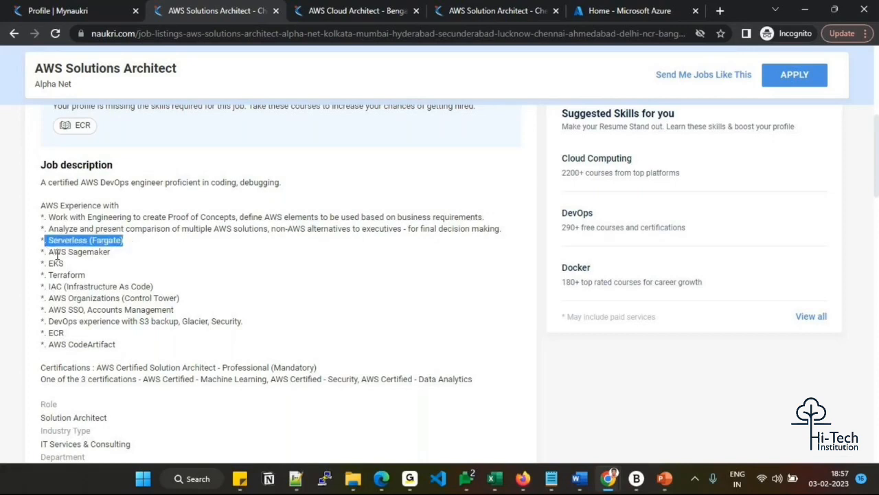
double_click(80, 252)
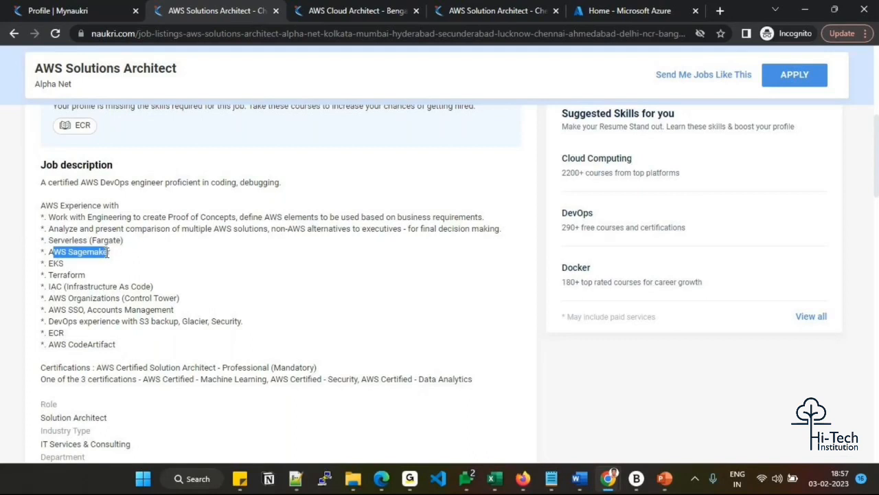
double_click(66, 275)
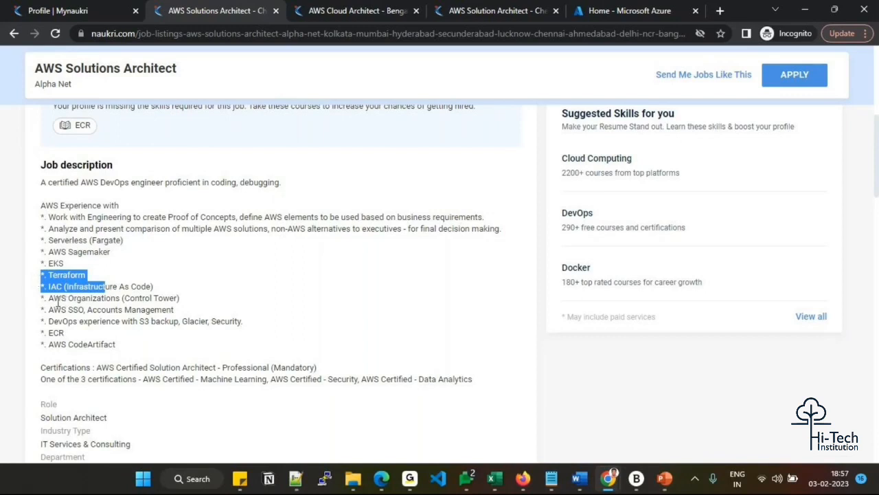
mouse_move(44, 297)
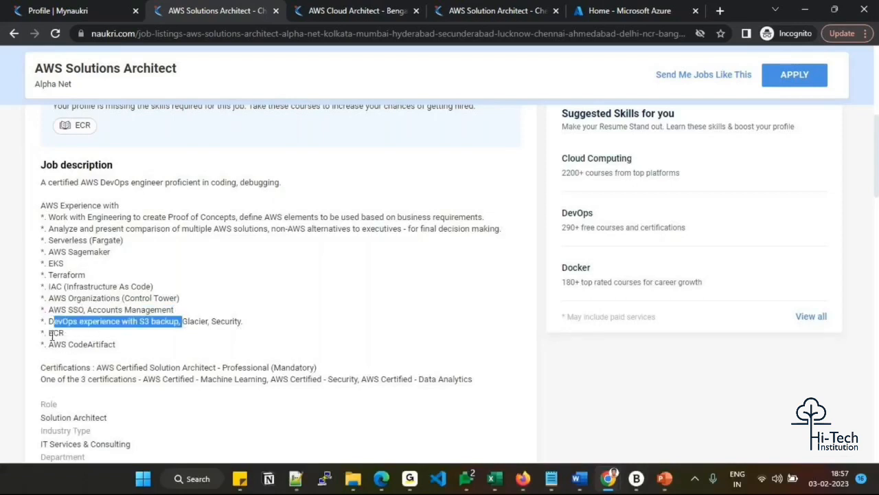
Scroll down past Certifications to the Role, Department, Employment Type and Education details
scroll(down, 3)
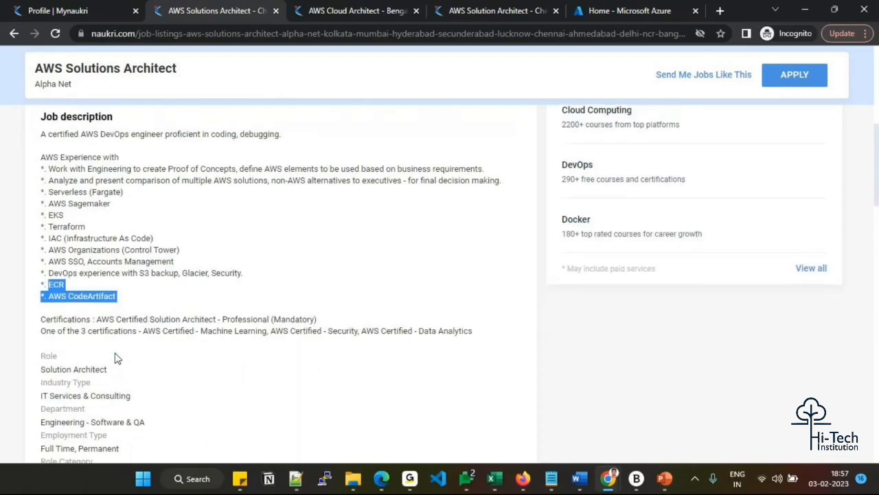
scroll(down, 3)
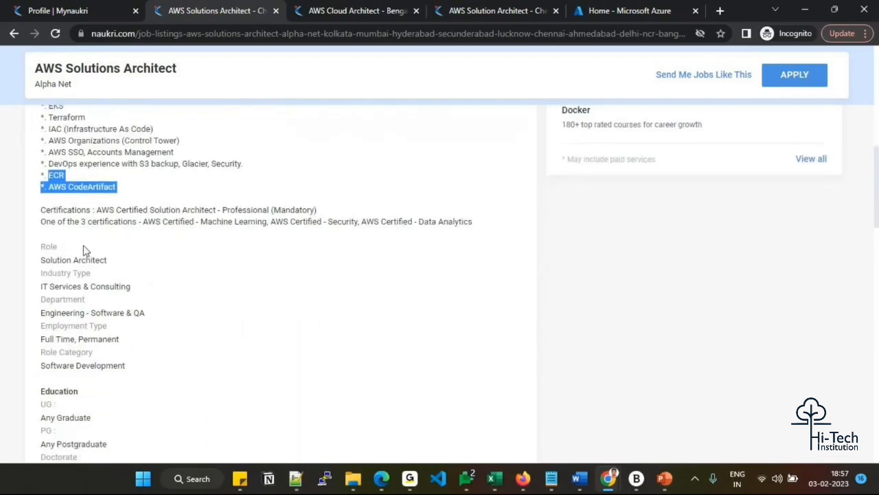
mouse_move(74, 259)
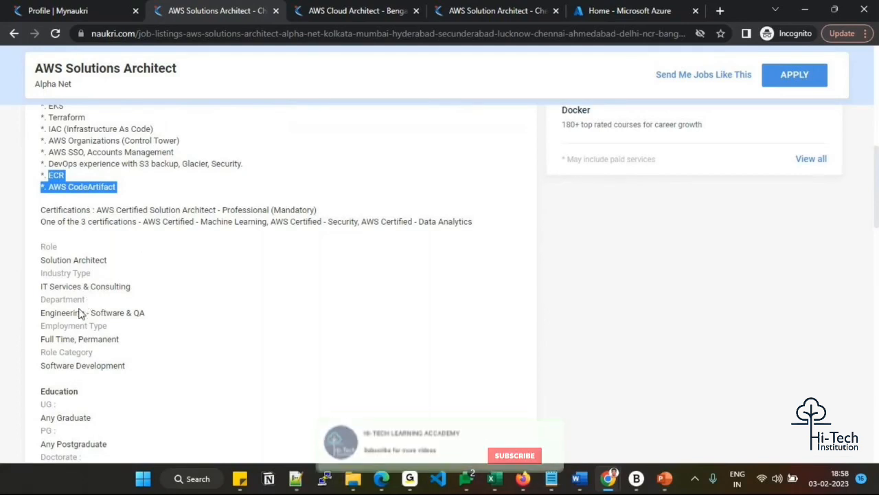
scroll(down, 3)
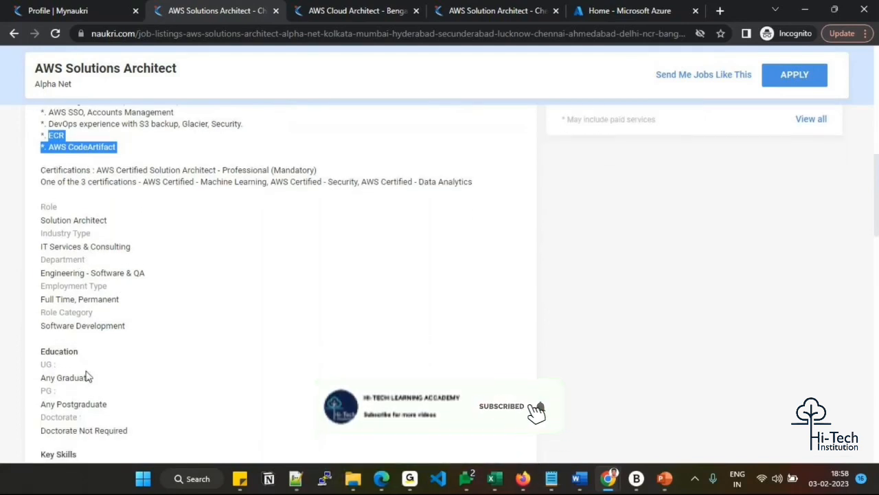
scroll(down, 3)
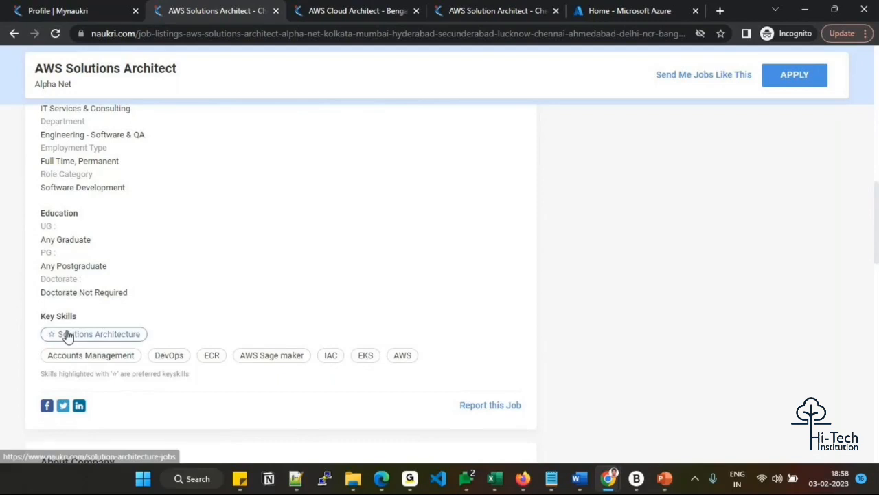
mouse_move(268, 371)
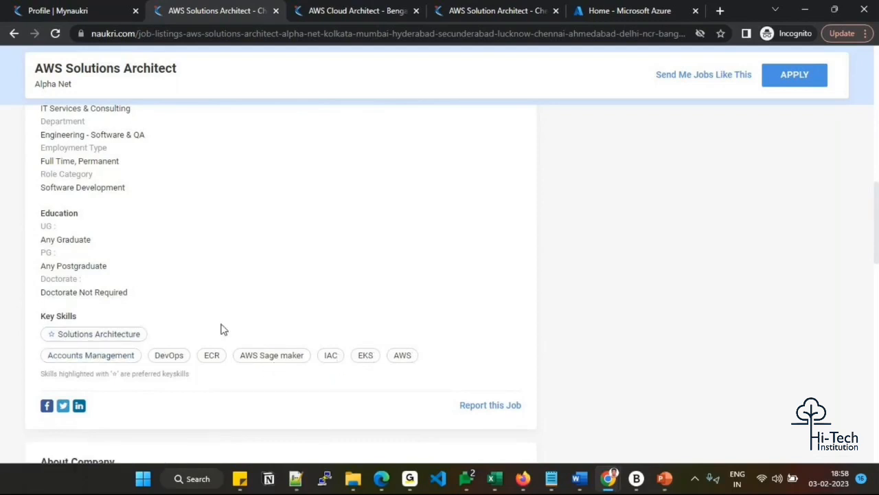
mouse_move(77, 349)
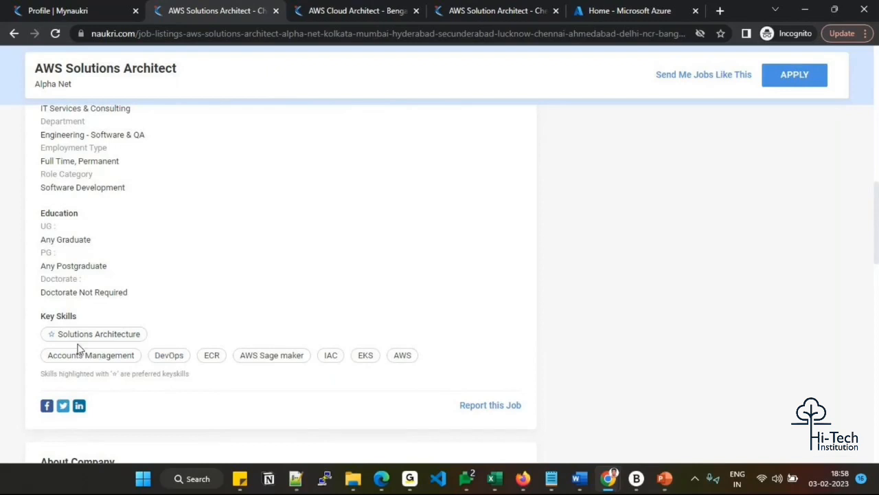
mouse_move(230, 336)
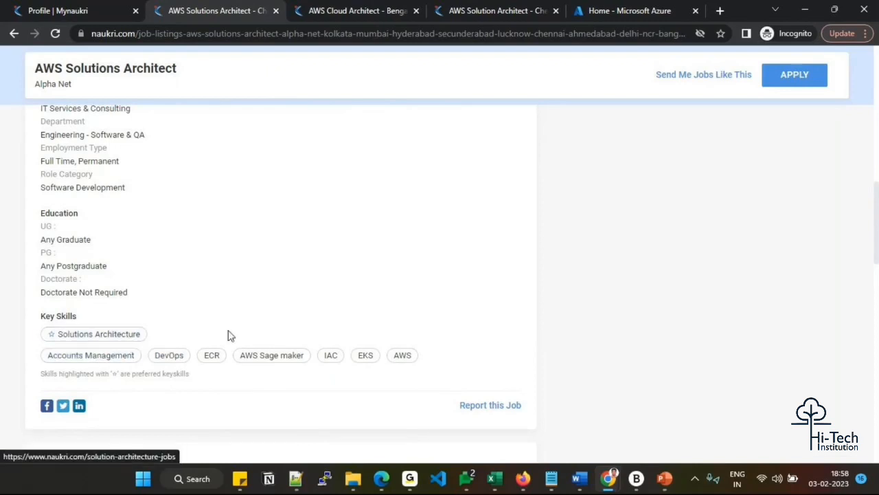
mouse_move(99, 334)
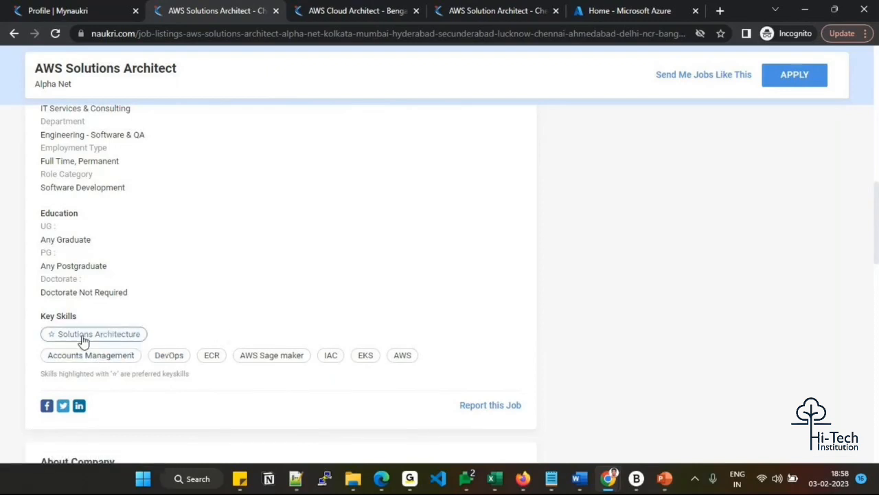
mouse_move(107, 337)
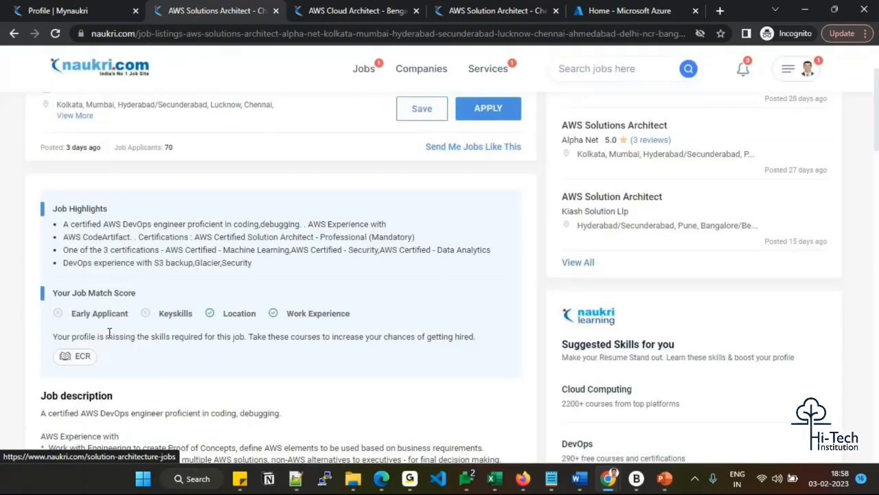
Scroll up to the Alpha Net listing header showing 10–20 years and undisclosed salary
scroll(up, 3)
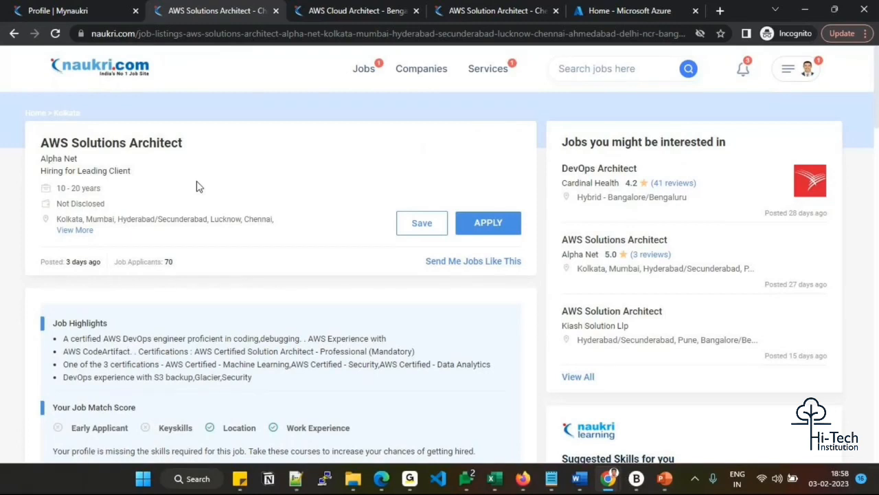